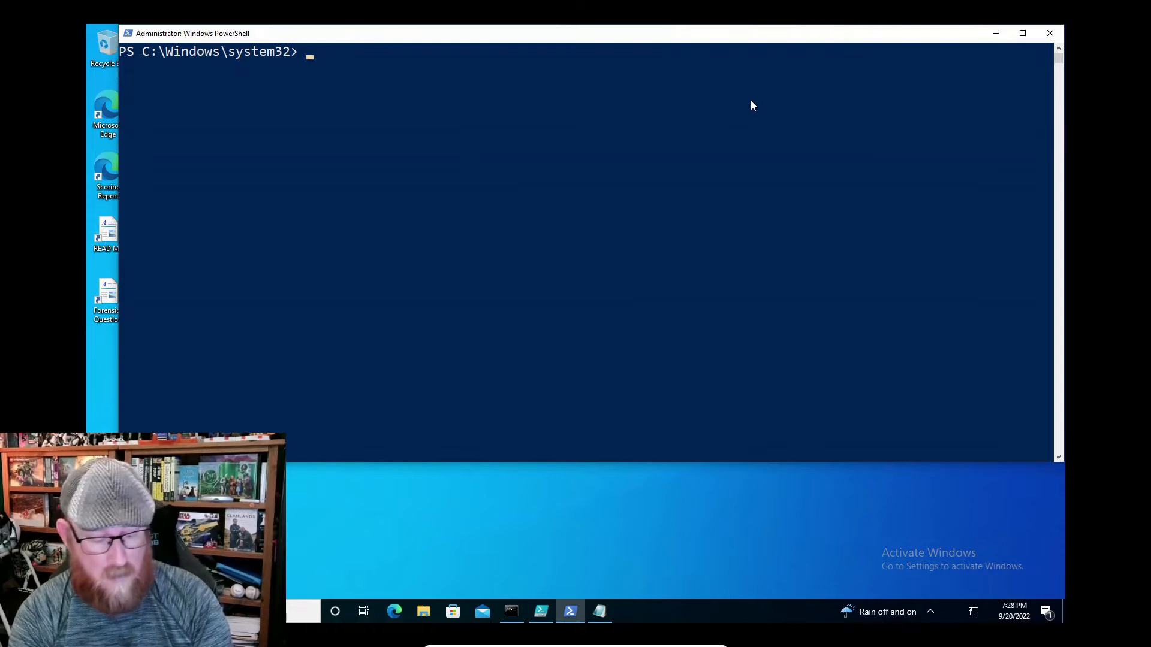
# Step: List the PowerShell drives with Get-PSDrive, showing C, D and the HKCU and HKLM hives
pyautogui.write('Get-PSdr')
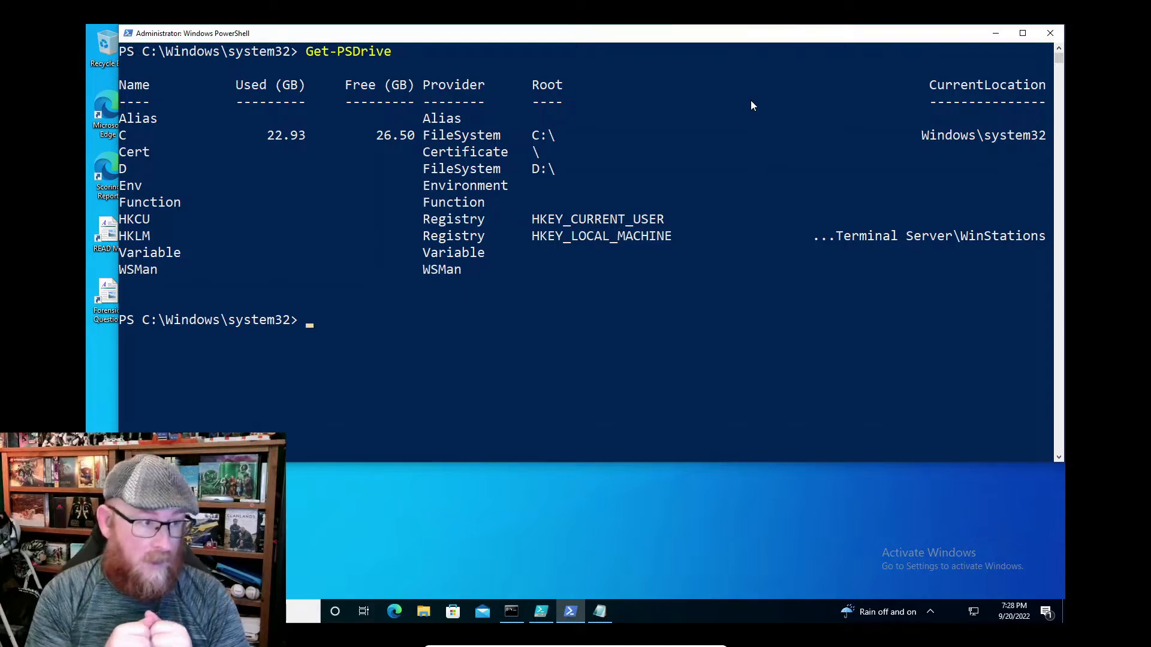
pyautogui.write('cd')
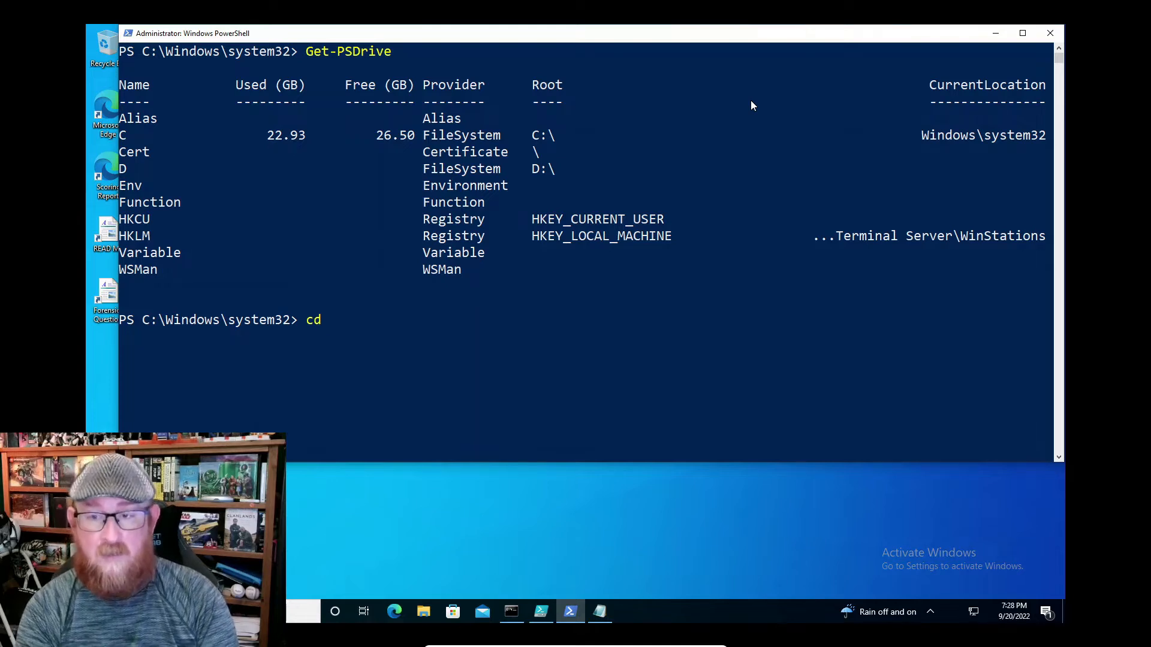
# Step: Start a Set-Location command with -Path pointing at the HKLM: registry drive
pyautogui.write('Set')
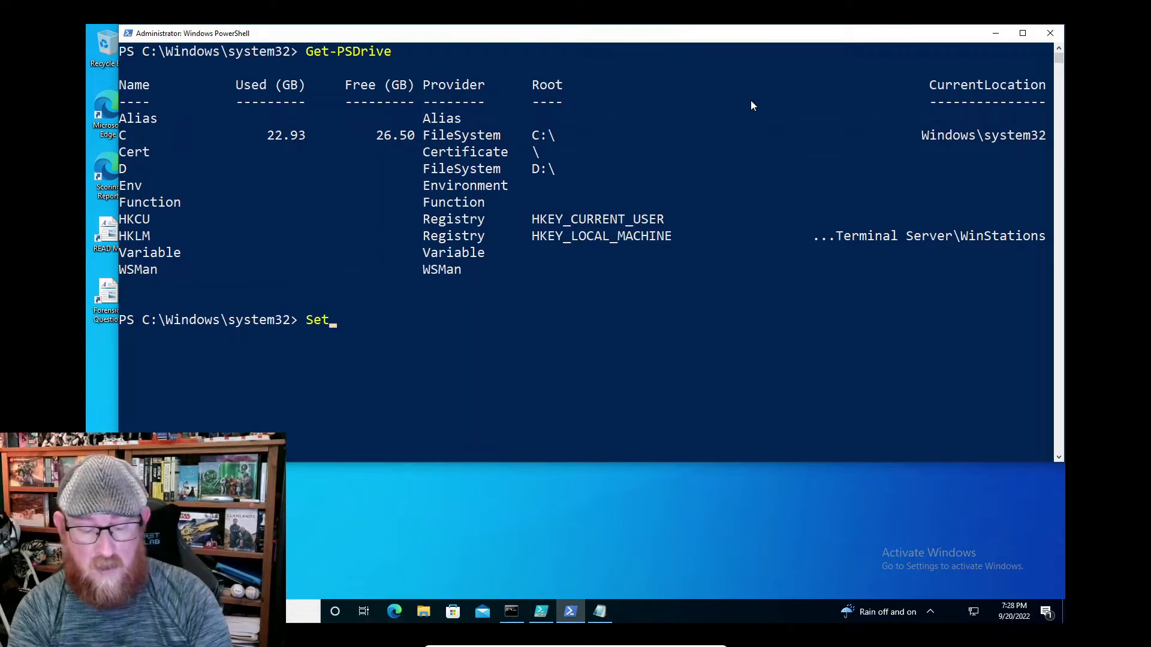
pyautogui.write('-locat')
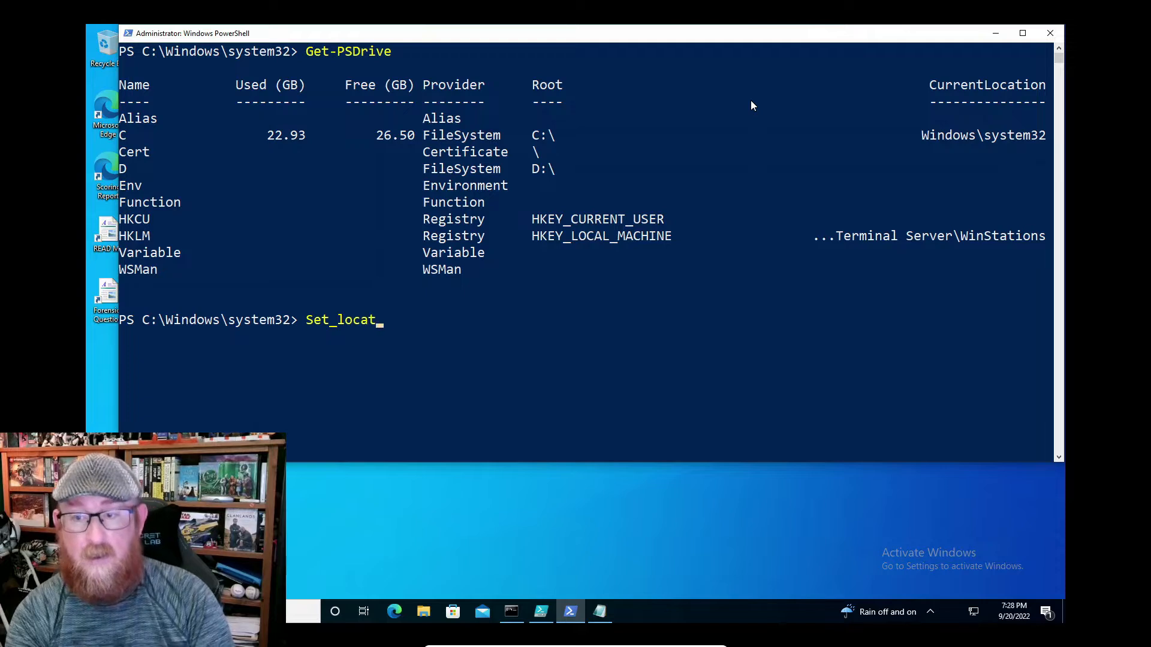
pyautogui.write('ion')
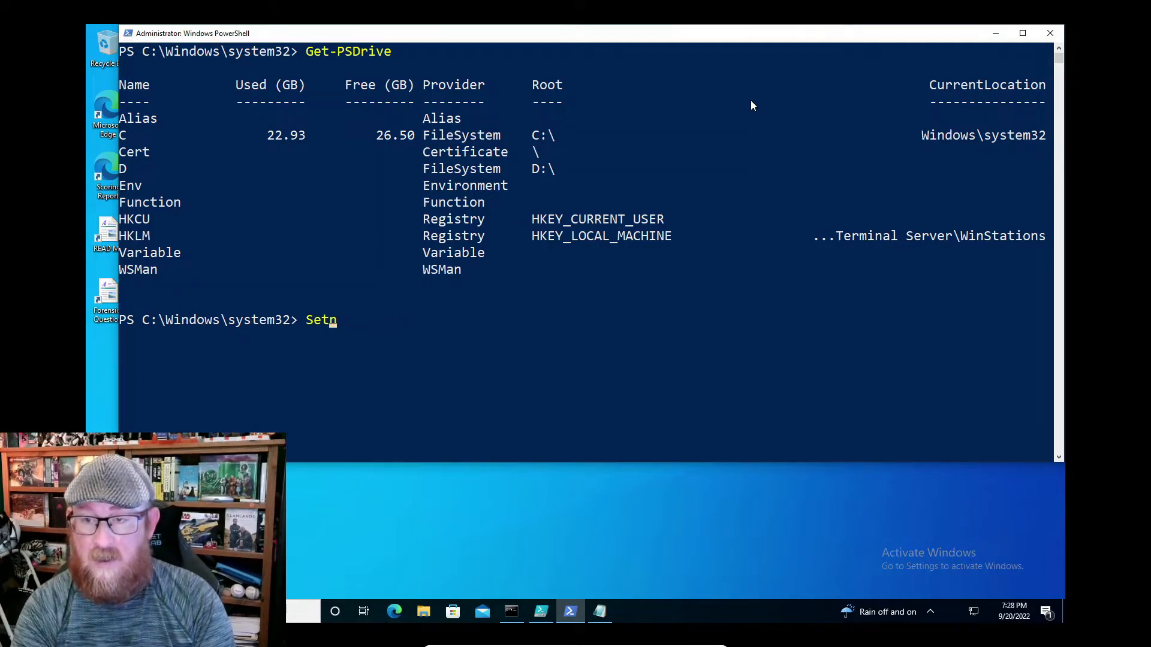
pyautogui.write('-')
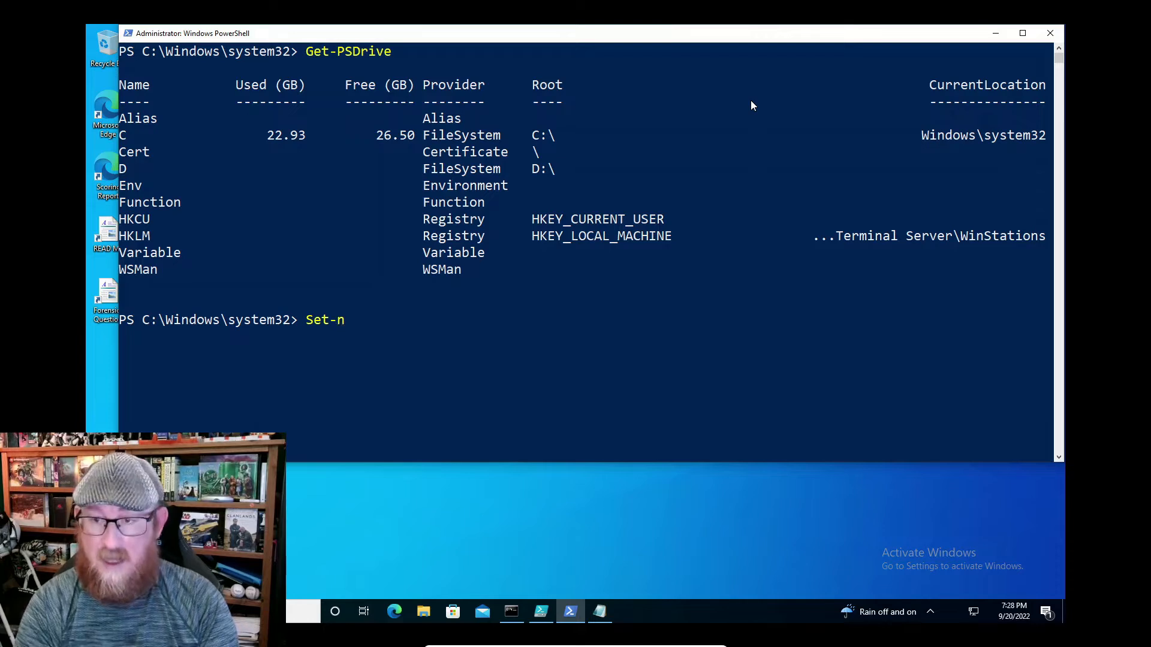
pyautogui.write('LocalGroup')
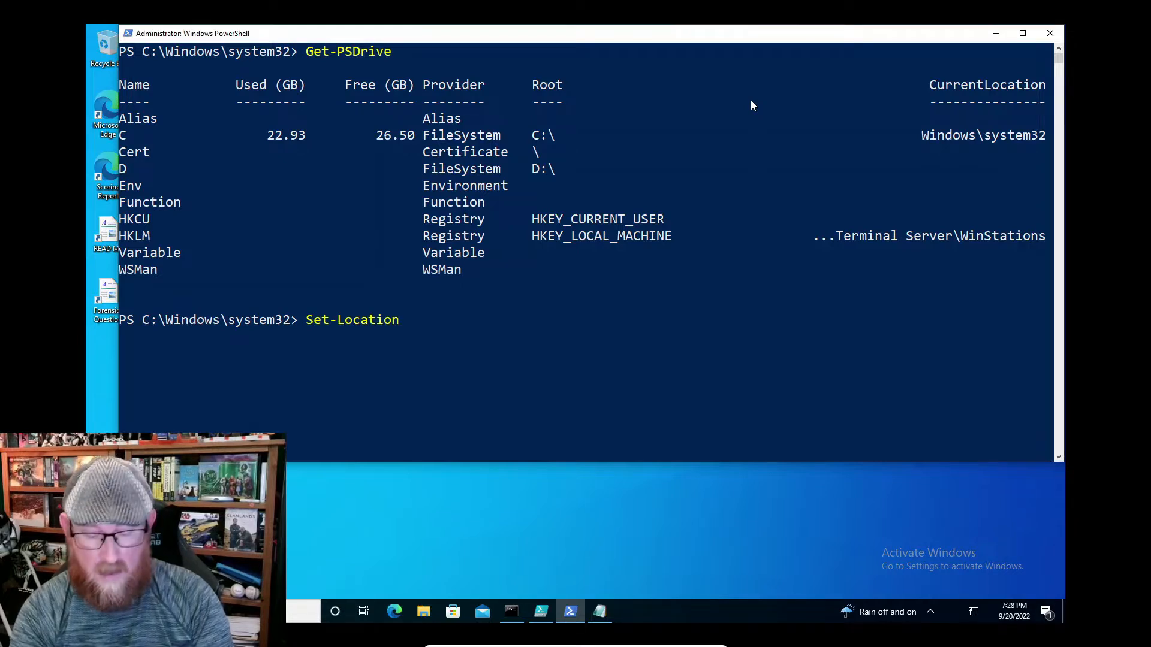
pyautogui.write('-Path')
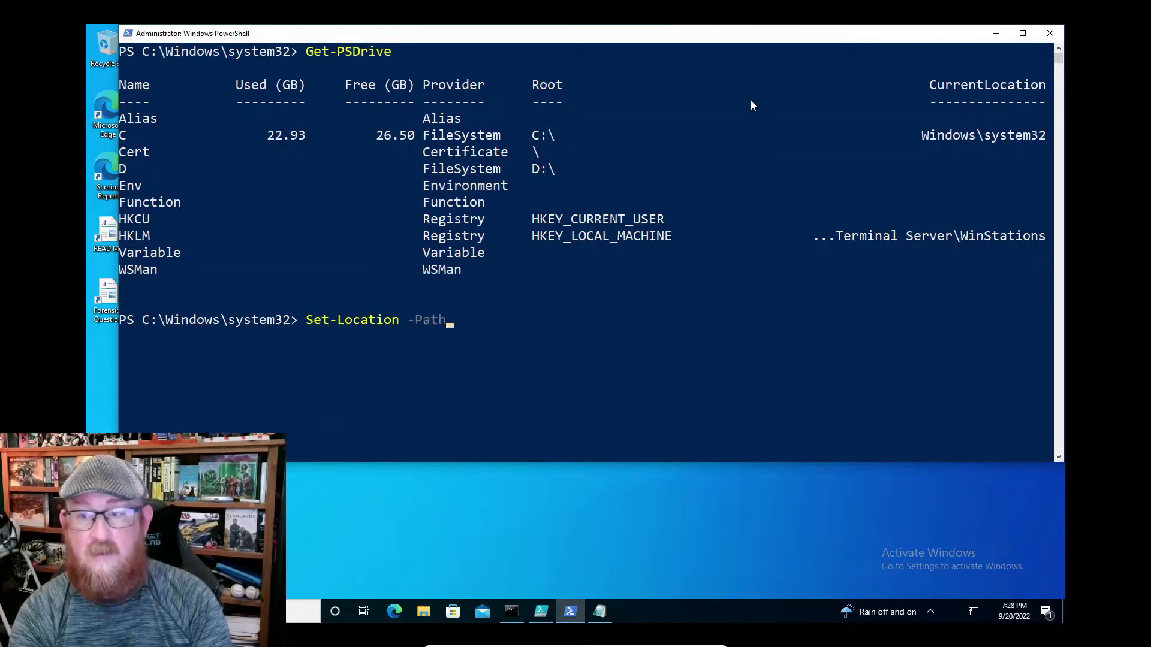
pyautogui.write('H')
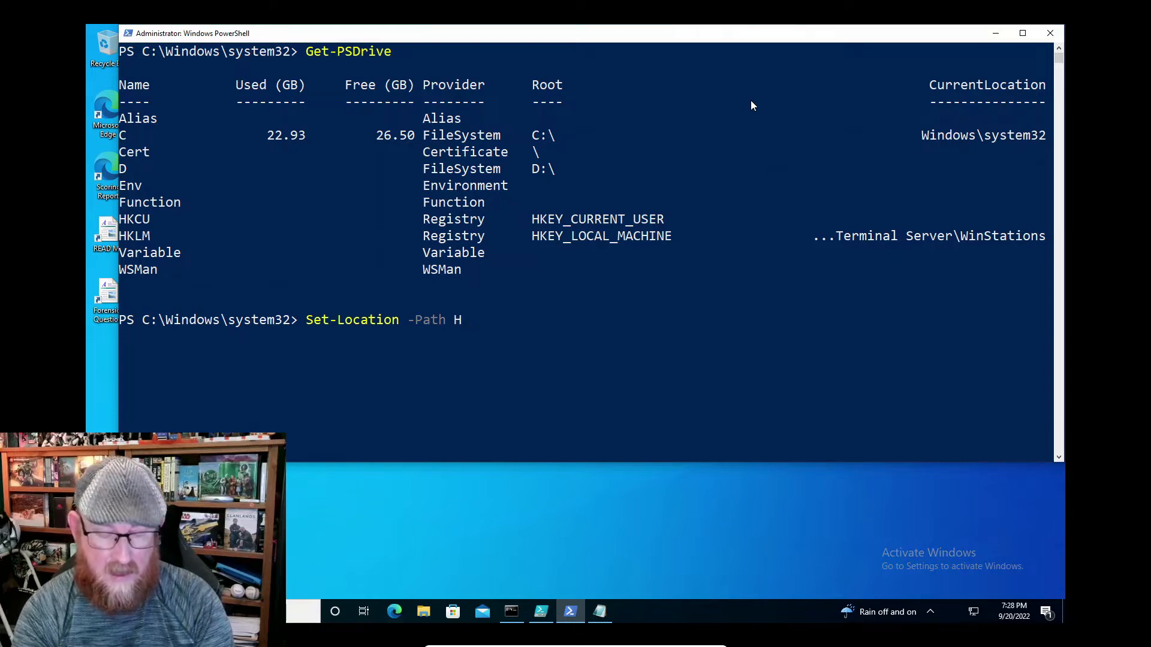
pyautogui.write('KLM')
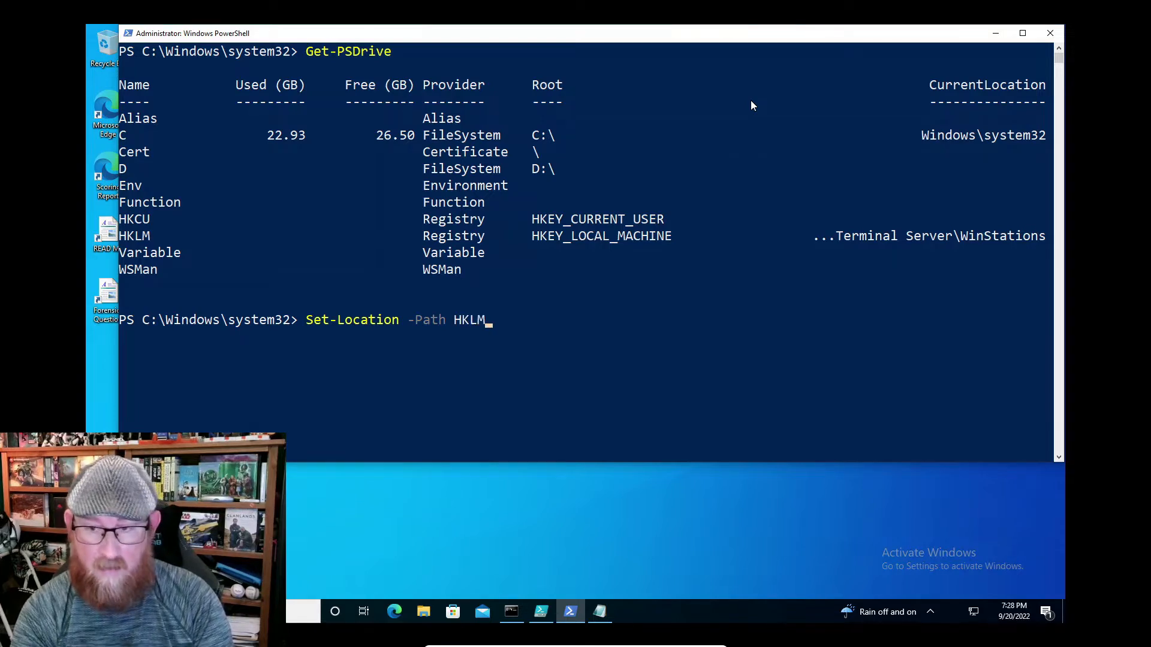
pyautogui.write(':')
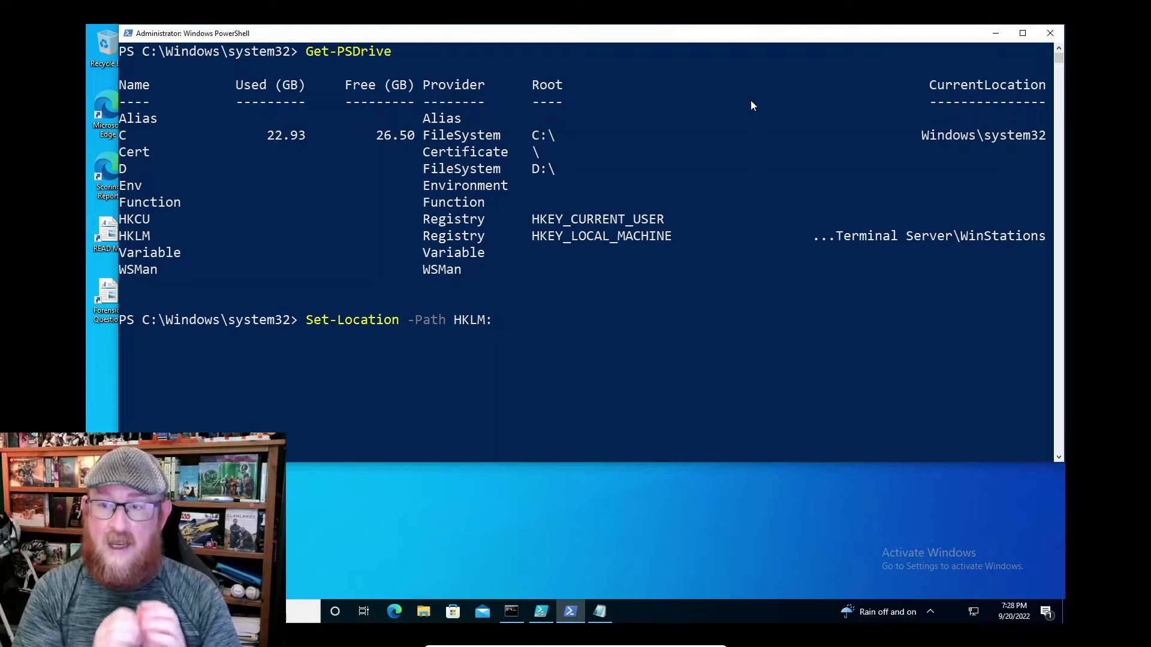
# Step: Complete the path to SOFTWARE\Microsoft\Windows\CurrentVersion\ and move the prompt there
pyautogui.write('\\')
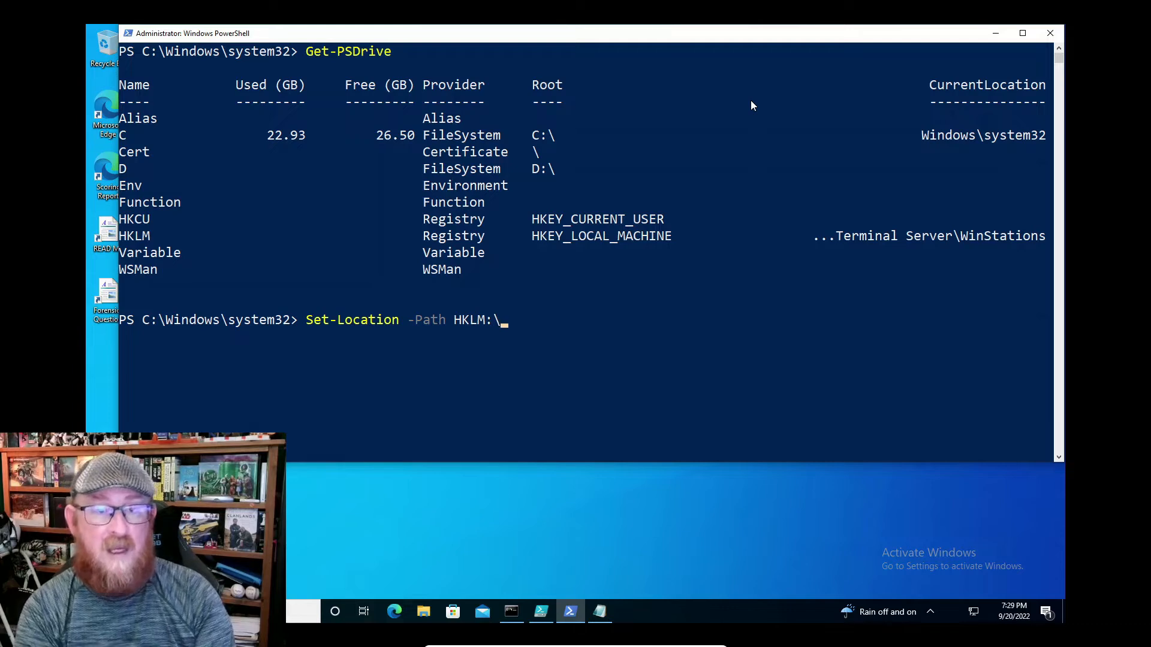
pyautogui.write('SOFTWARE\\')
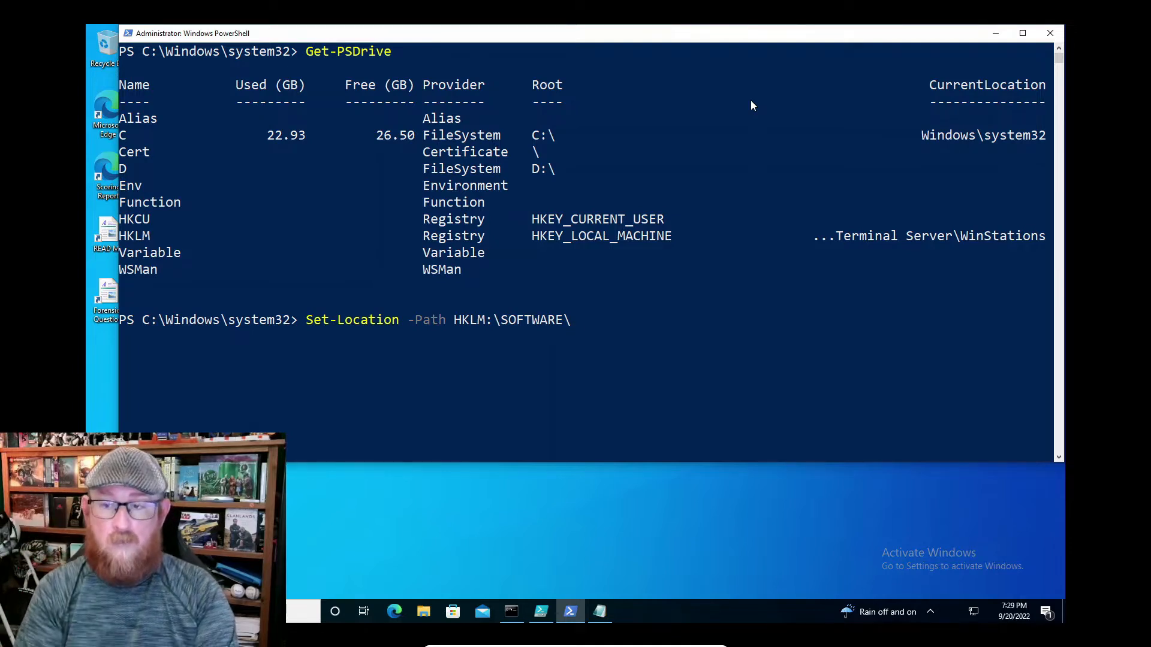
pyautogui.write('mi')
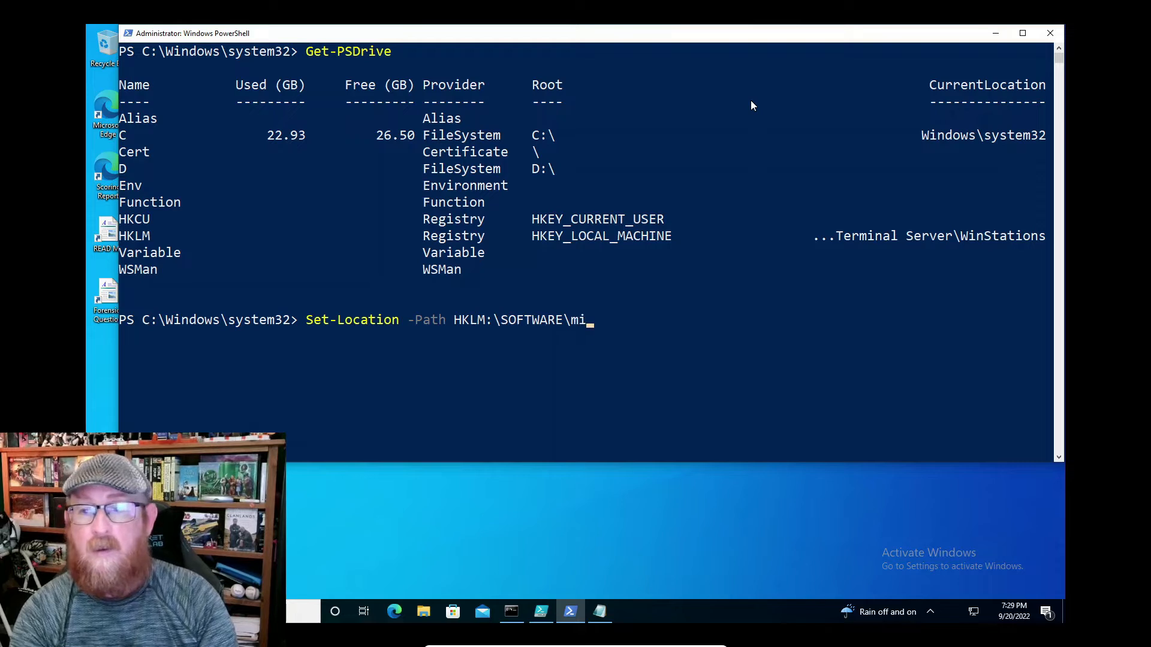
pyautogui.write('crosoft\\')
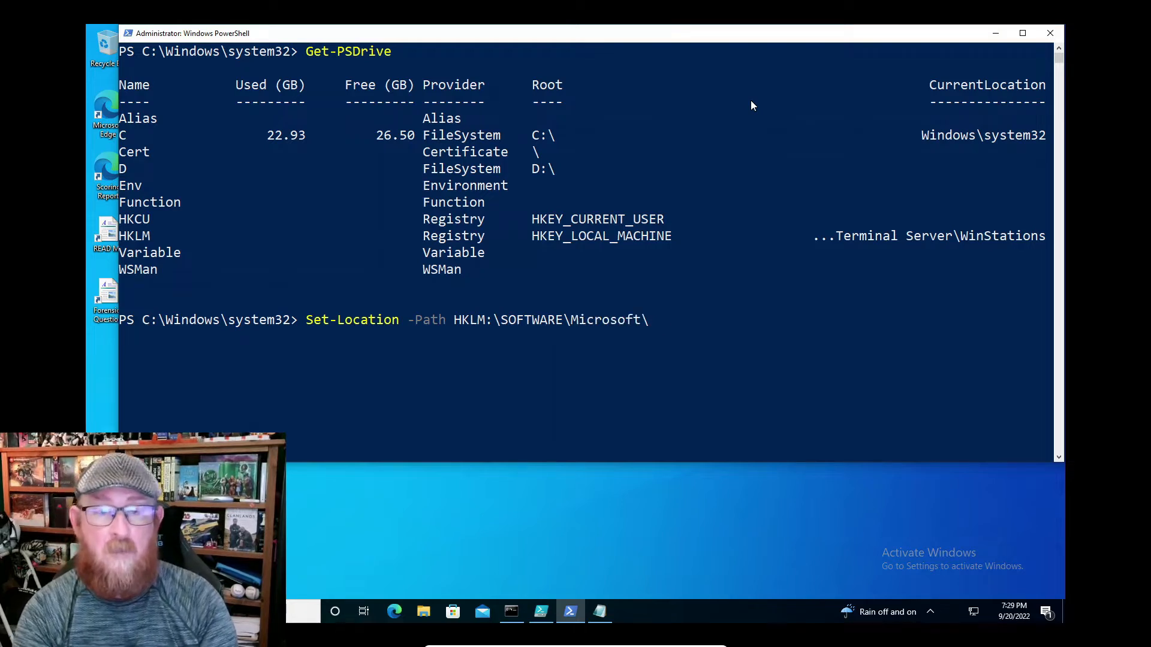
pyautogui.write('Windows\\')
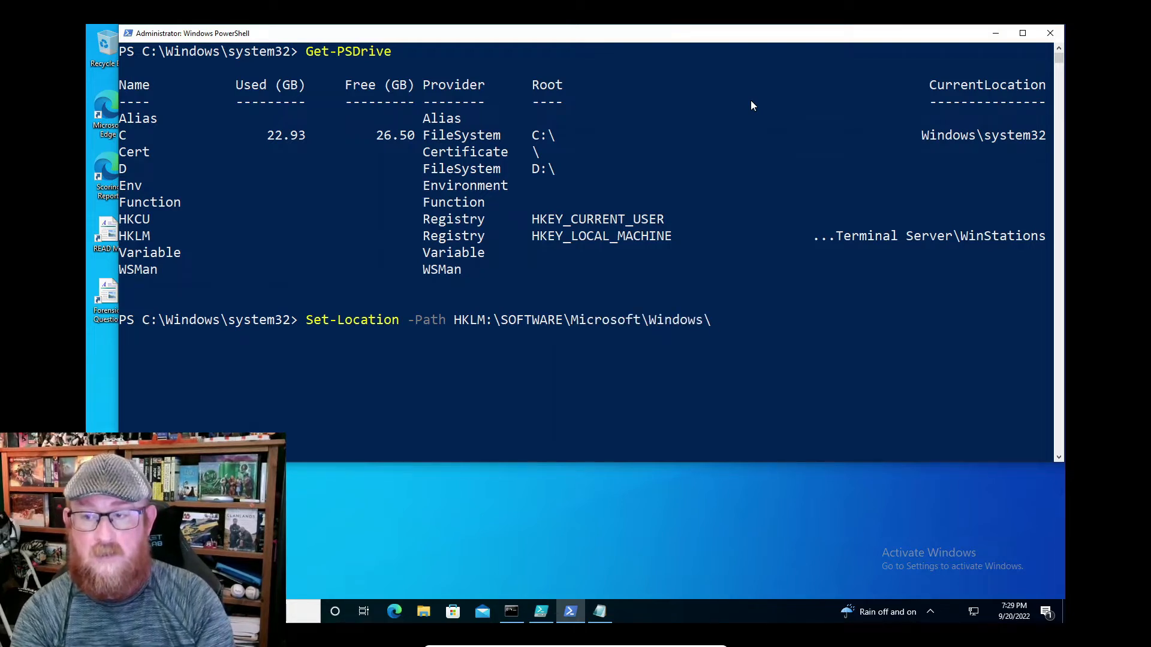
pyautogui.write('Cur')
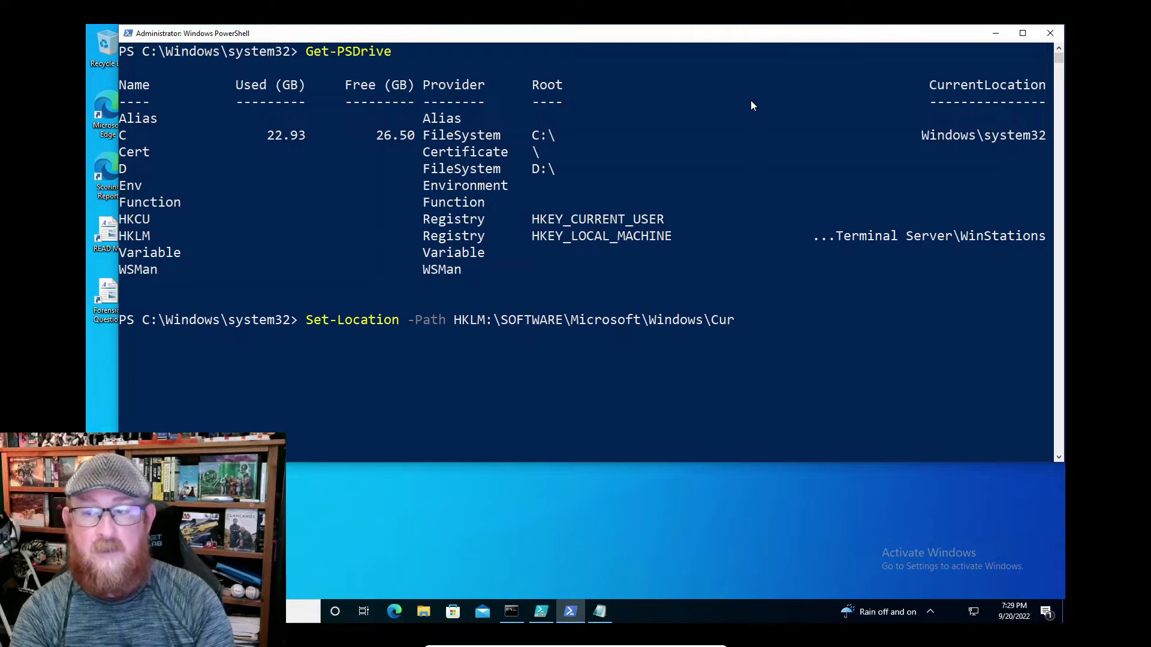
pyautogui.write('rentVersion\\')
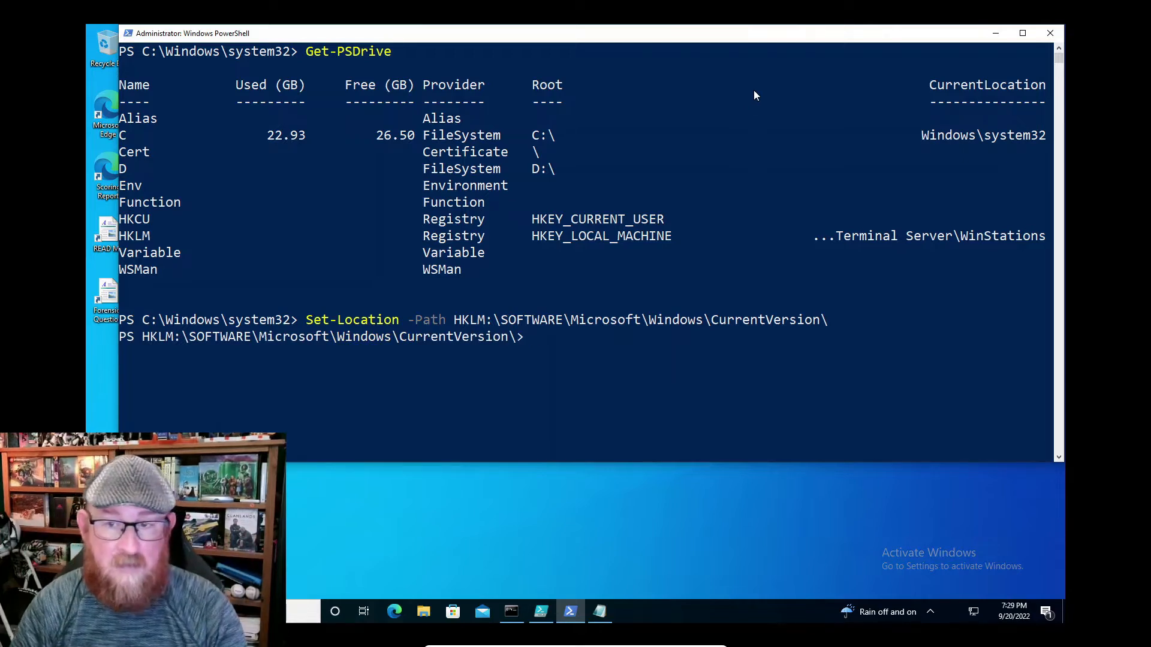
pyautogui.scroll(-3)
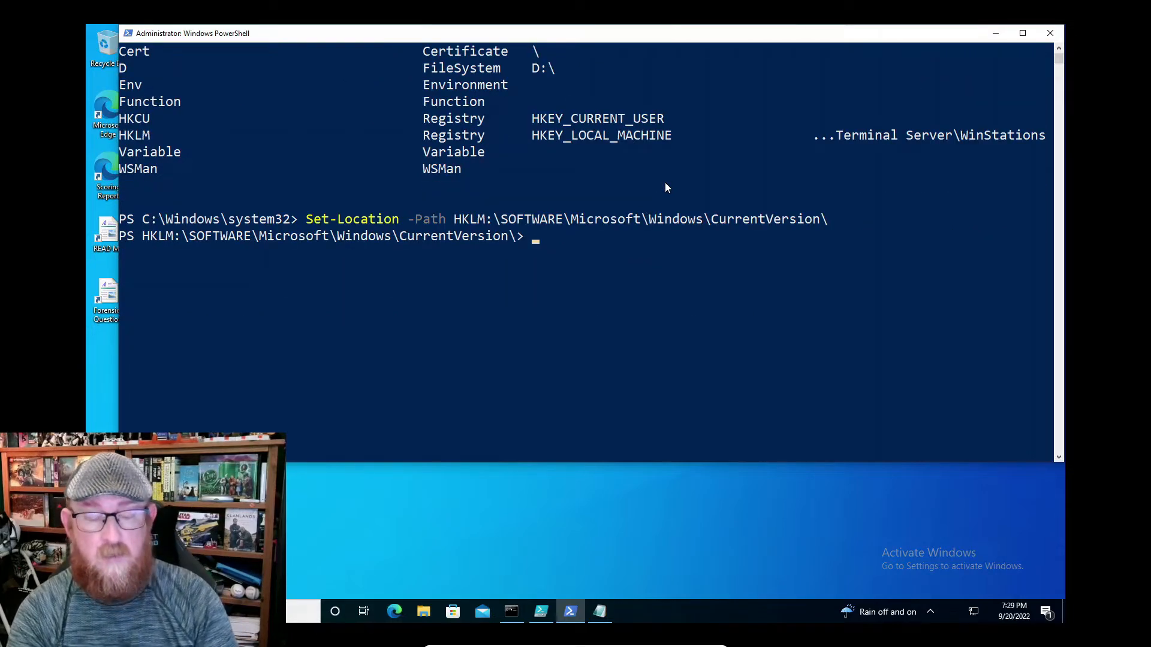
# Step: Run Get-Item Run to list the SecurityHealth, VBoxTray and tvncontrol startup entries
pyautogui.write('Get-')
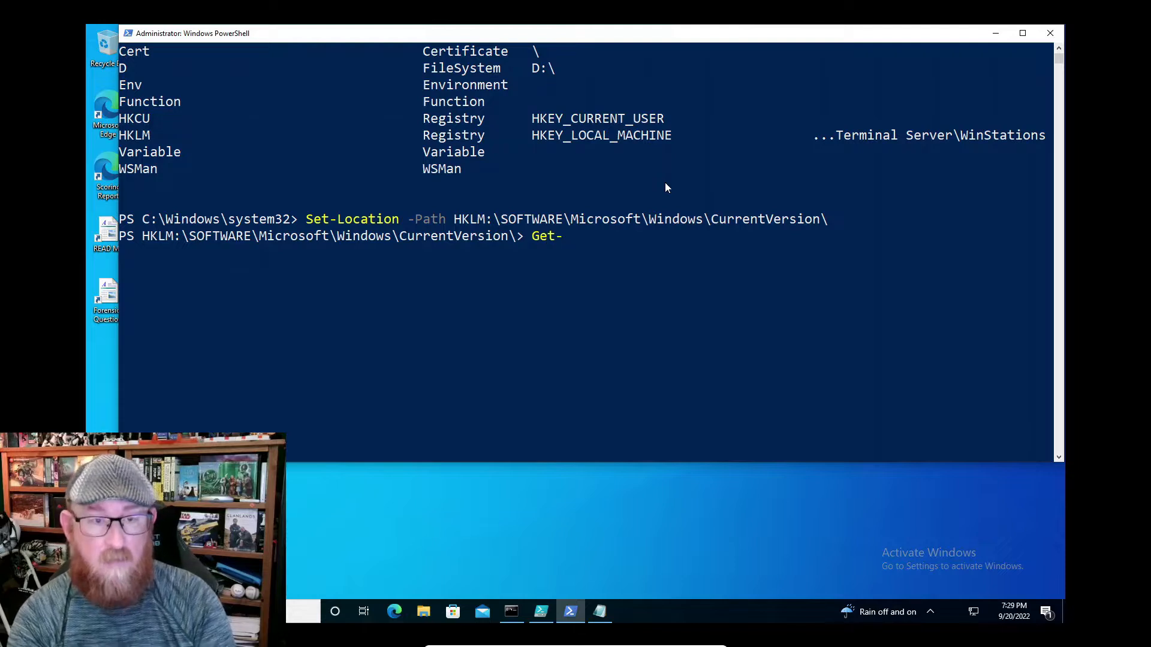
pyautogui.write('I')
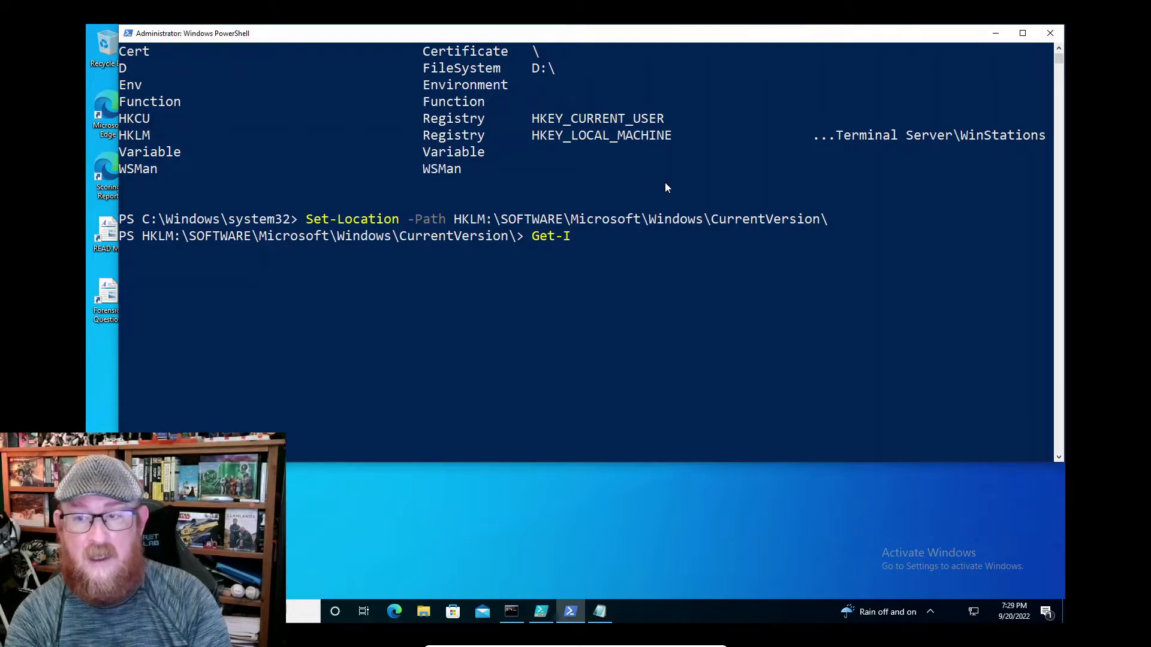
pyautogui.write('tem')
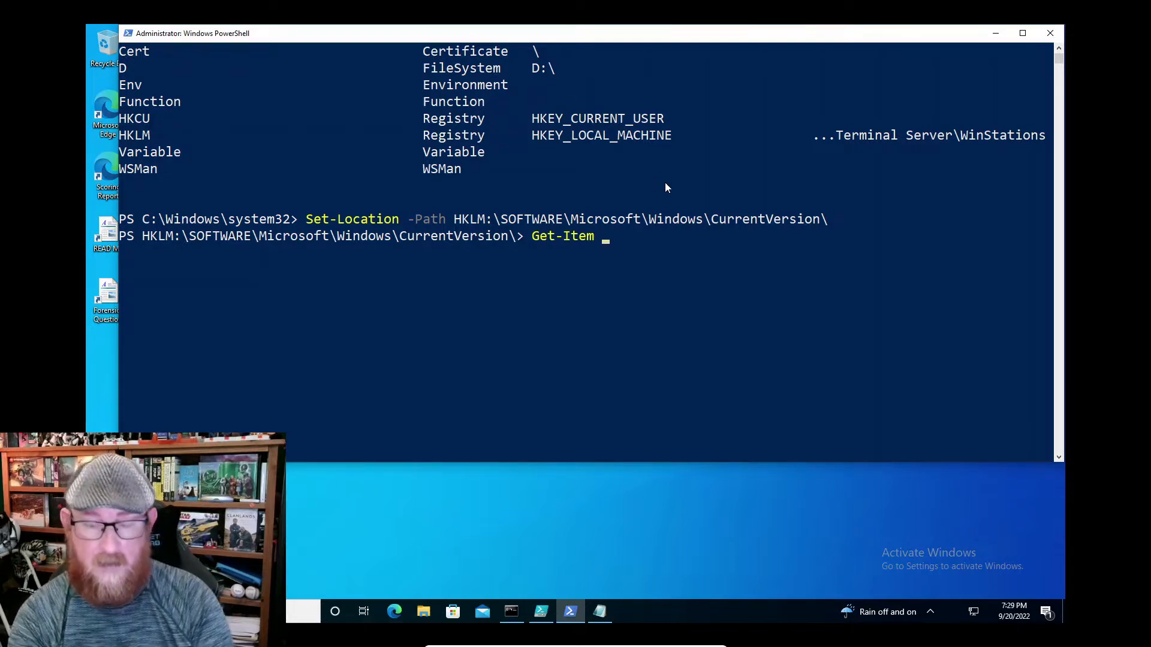
pyautogui.write('Run')
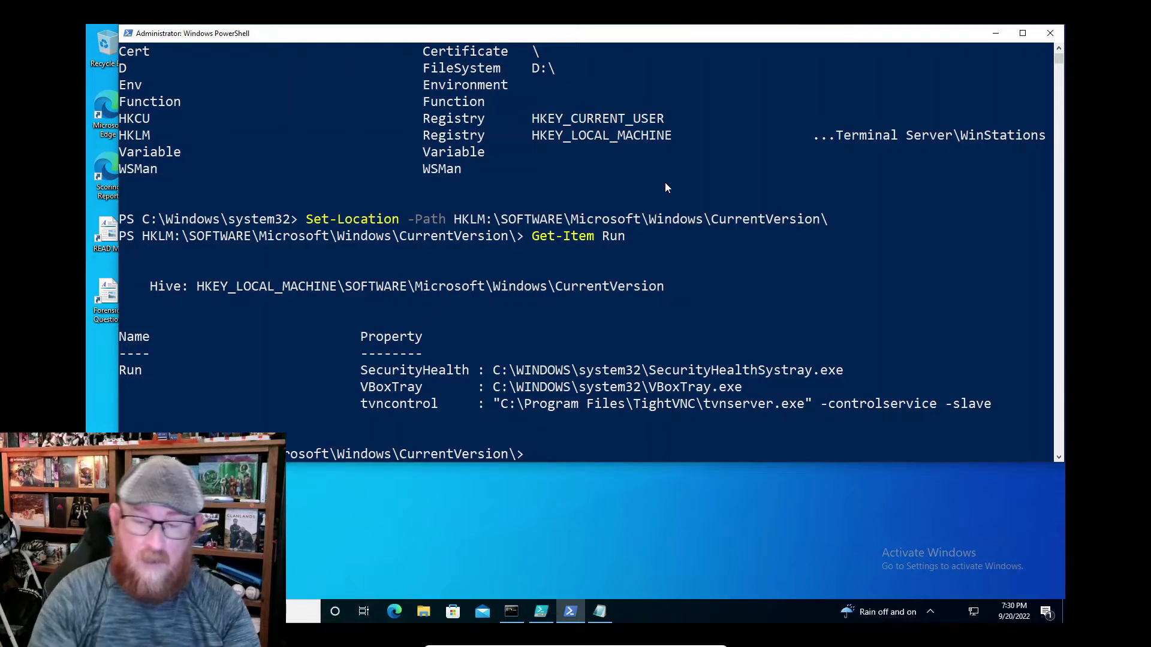
# Step: Run Get-Item RunOnce, which shows the RunOnce key has no properties
pyautogui.write('Get-Item RunOnce')
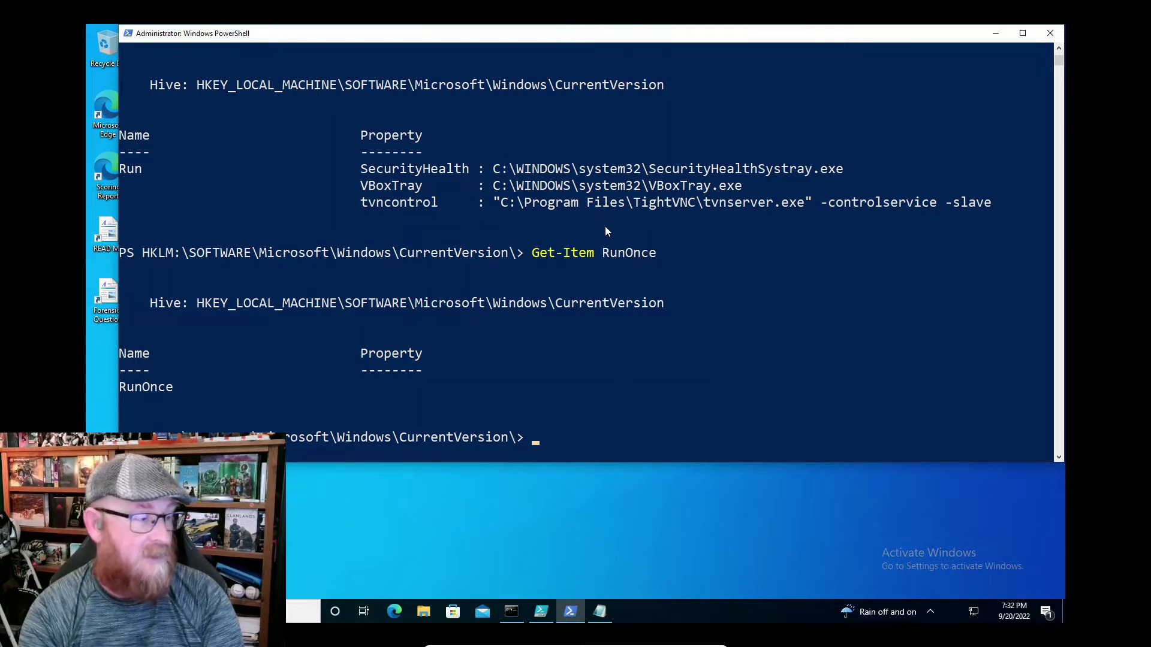
# Step: Move up and then into ".\Windows NT\CurrentVersion\Winlogon\" with cd
pyautogui.write('cd ..')
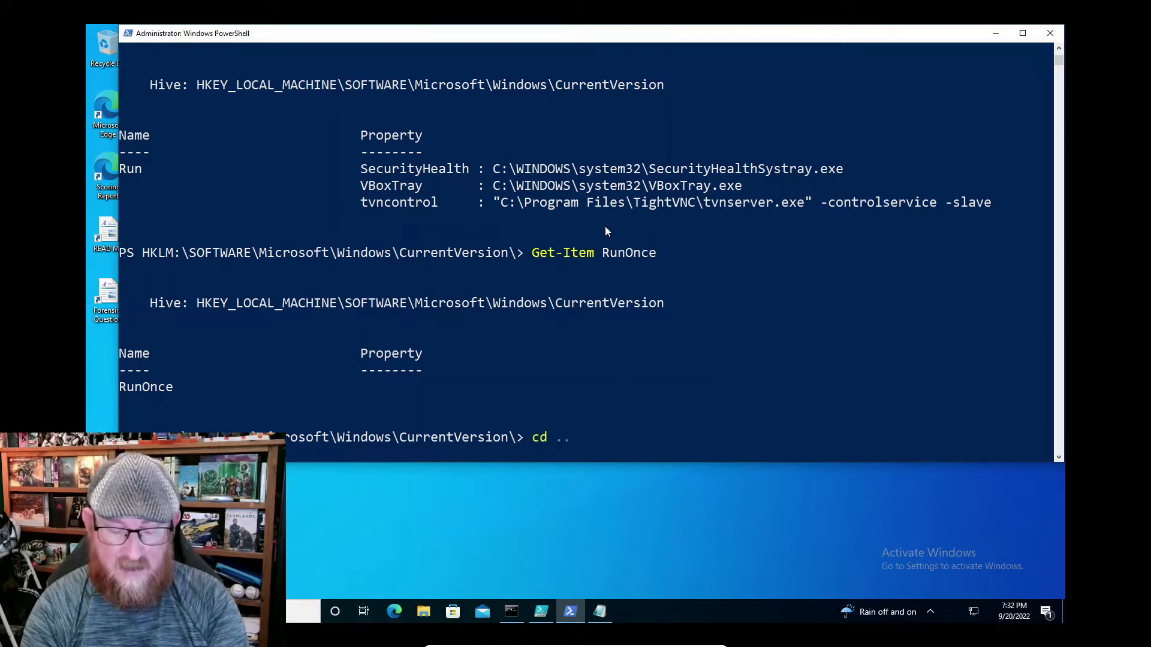
pyautogui.write('\\..\\')
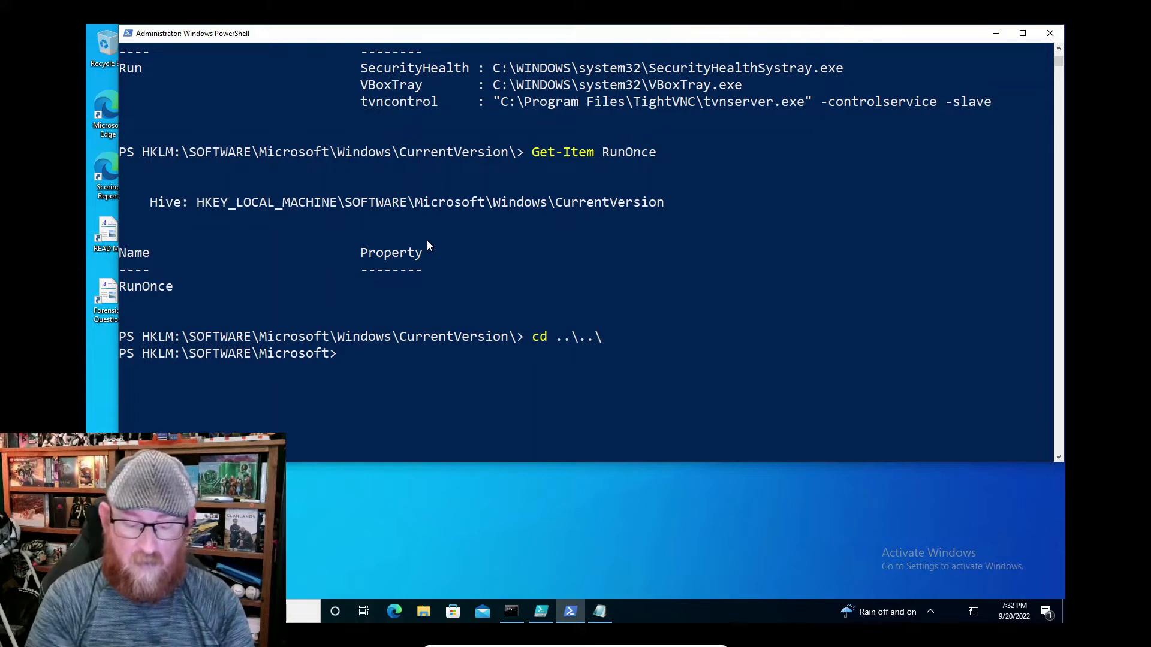
pyautogui.write('cd')
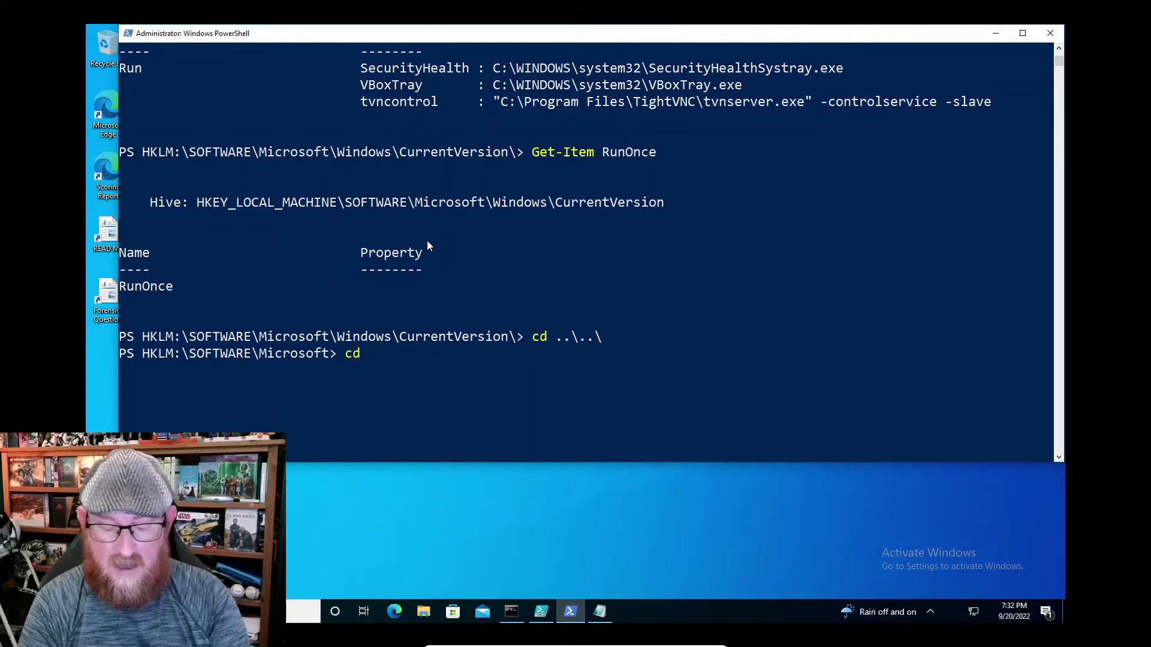
pyautogui.write('"')
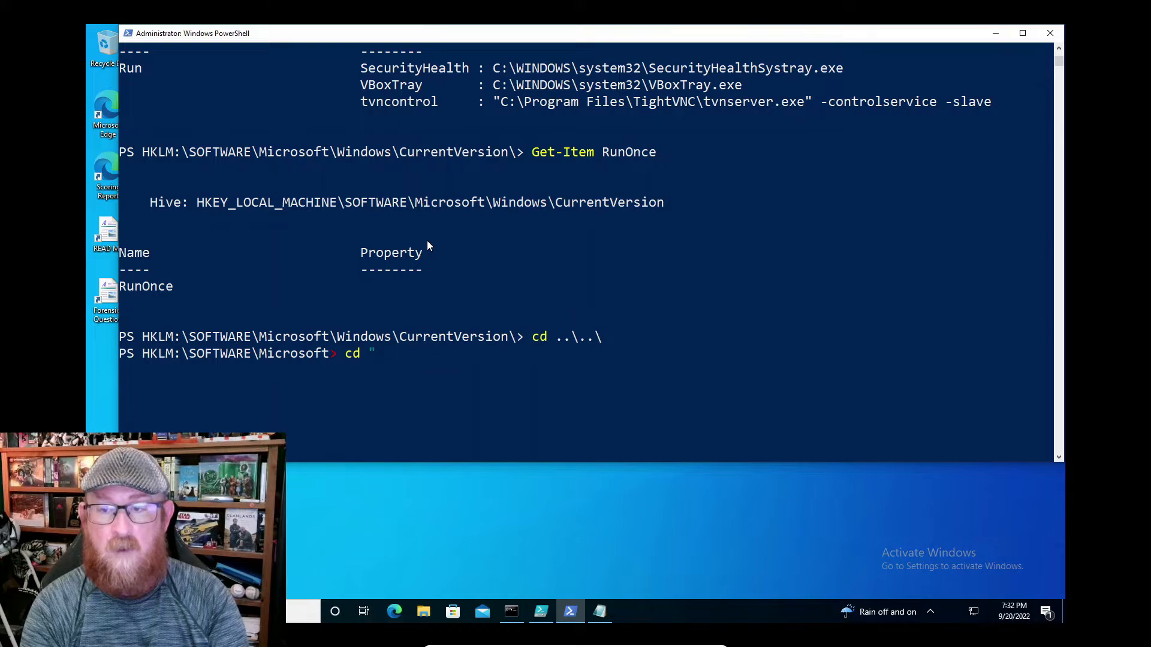
pyautogui.write('window')
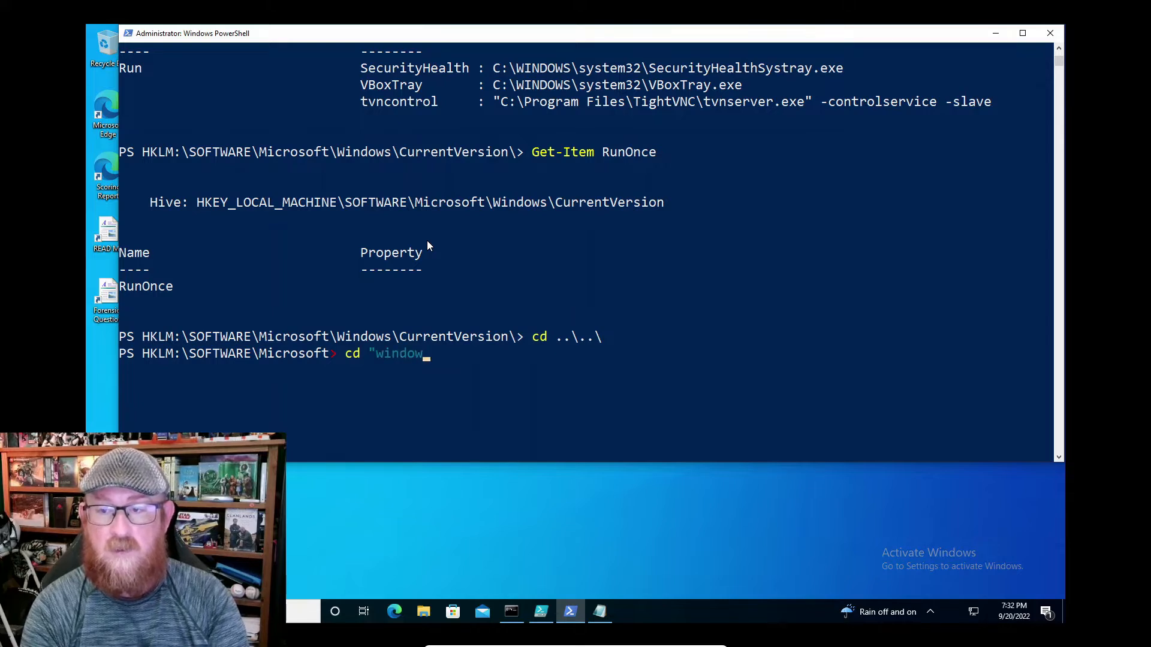
pyautogui.write('s')
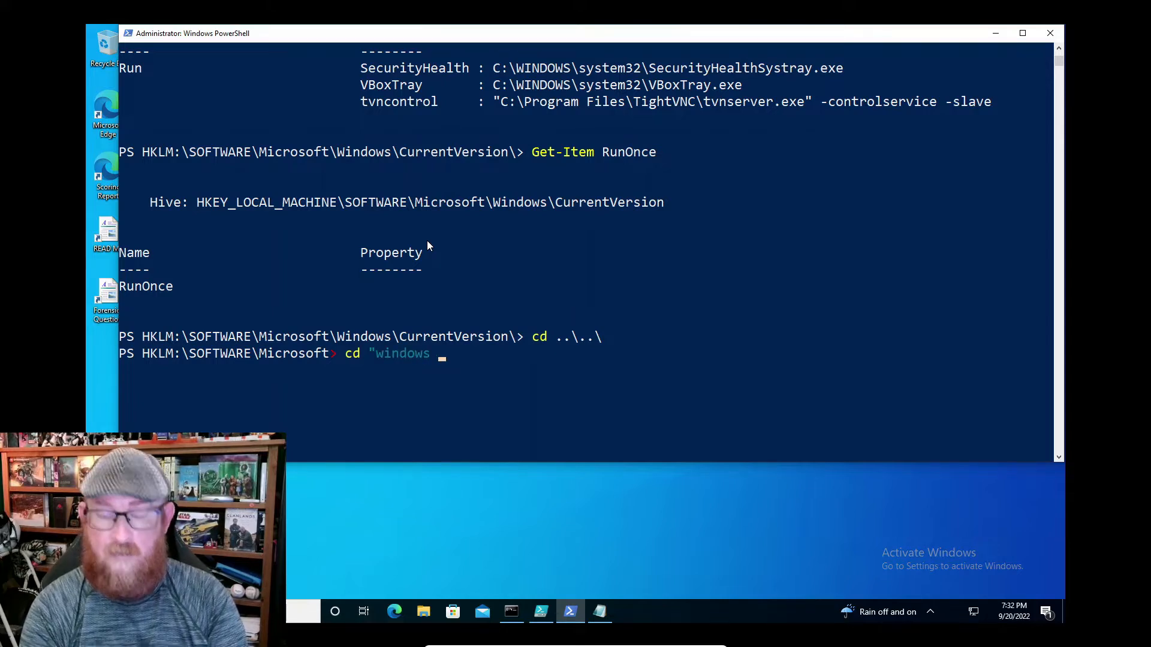
pyautogui.write('.\\Windows NT\\')
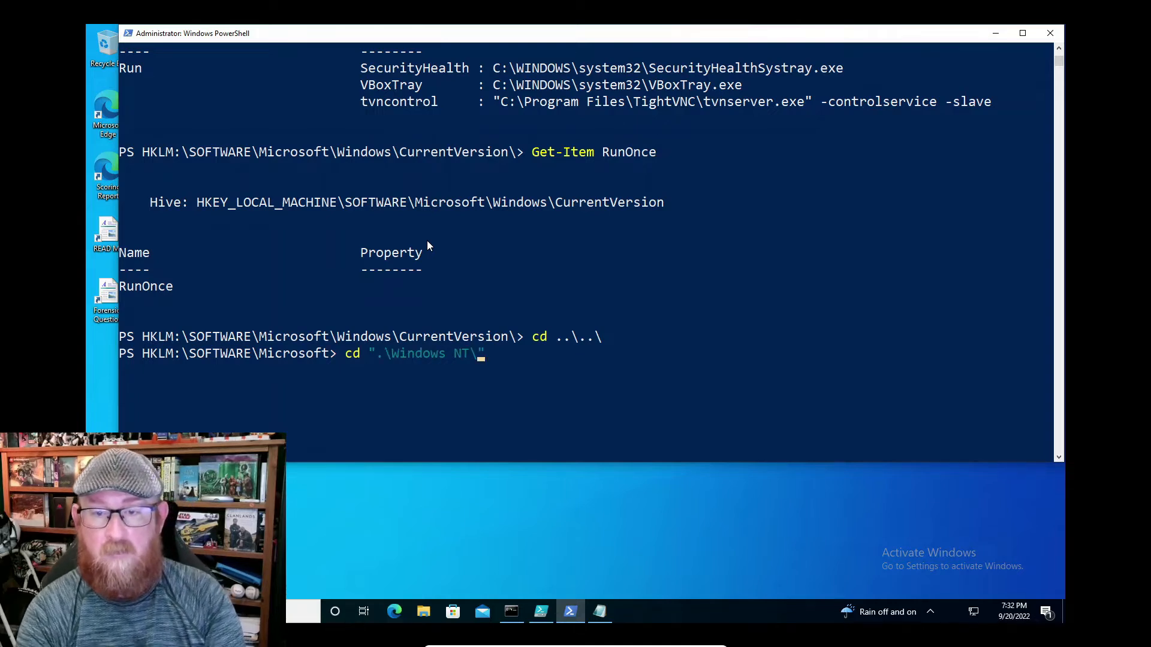
pyautogui.write('cu')
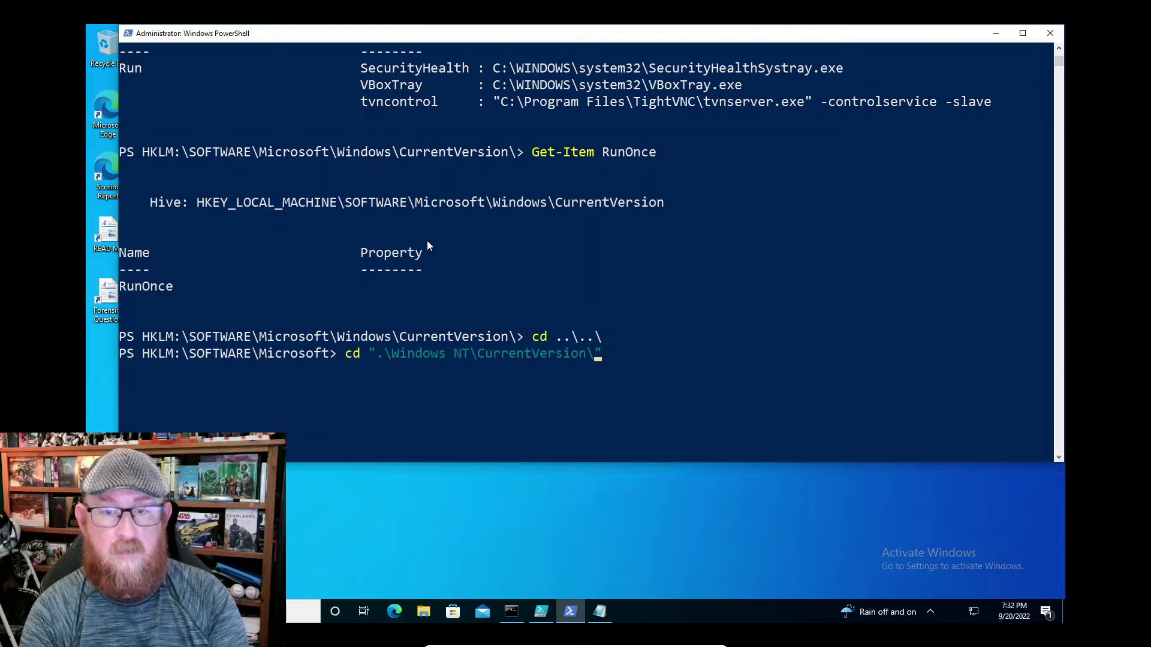
pyautogui.write('win')
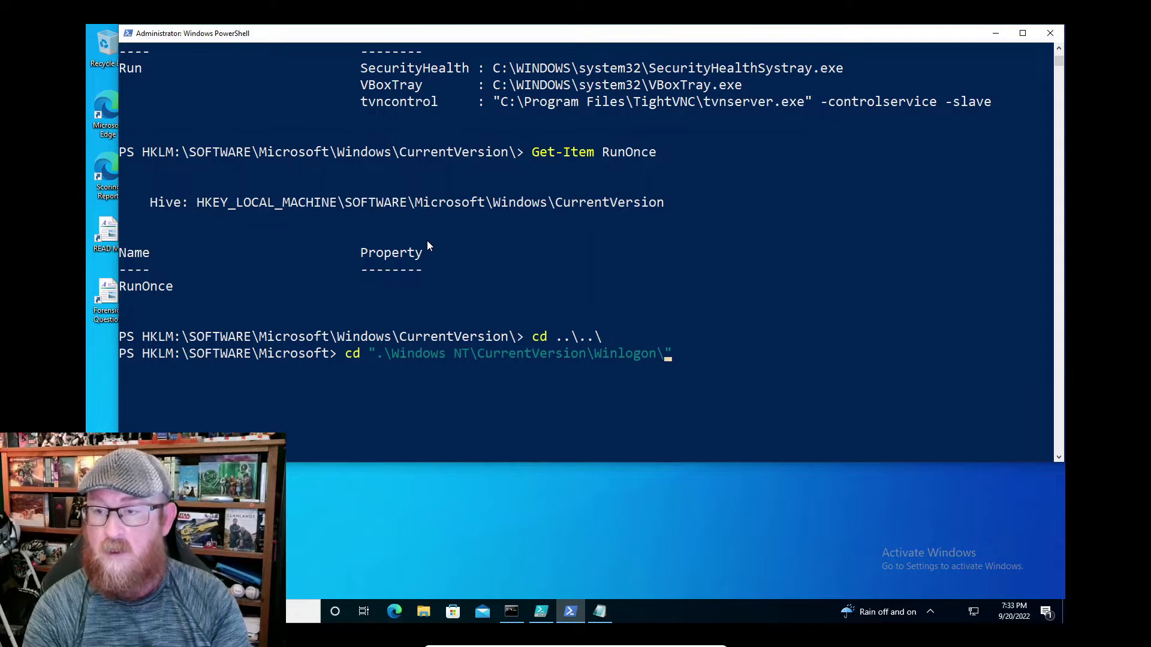
pyautogui.press('Enter')
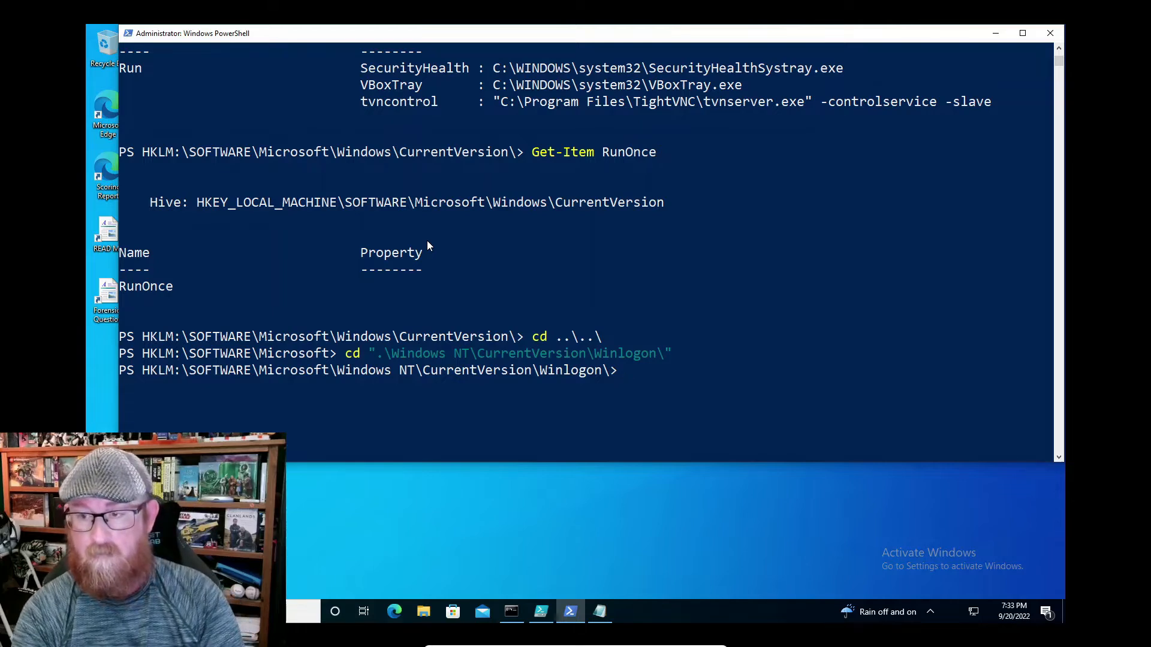
# Step: Run Get-Item Winlogon from inside Winlogon (not found), then go back up to CurrentVersion
pyautogui.write('Get0')
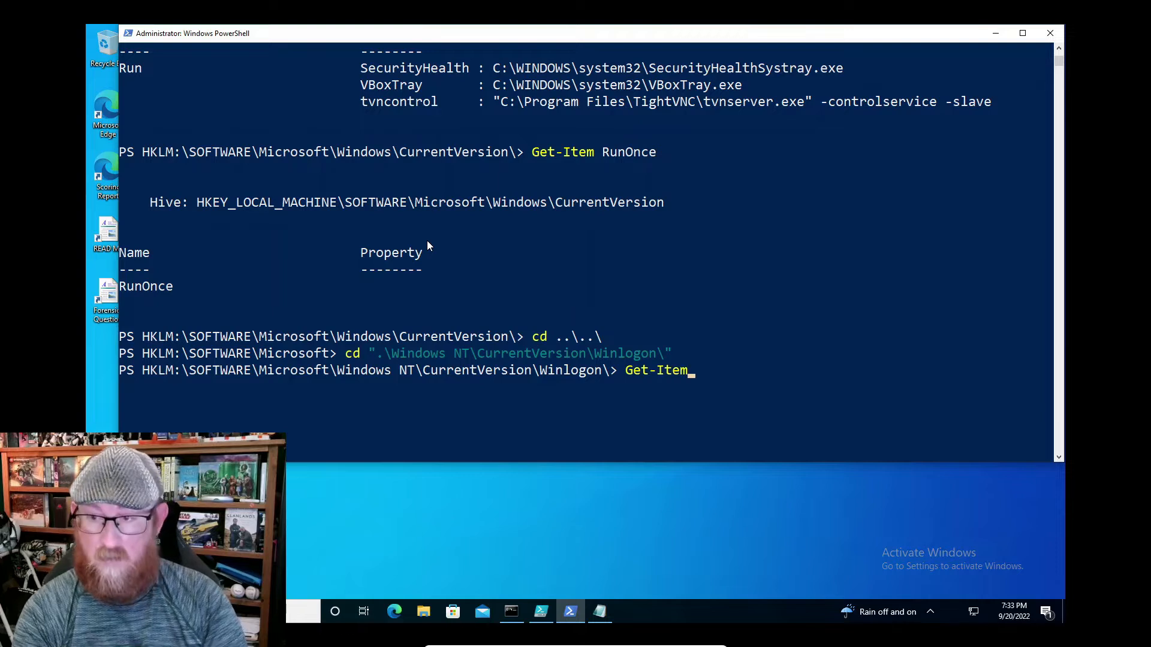
pyautogui.write('W')
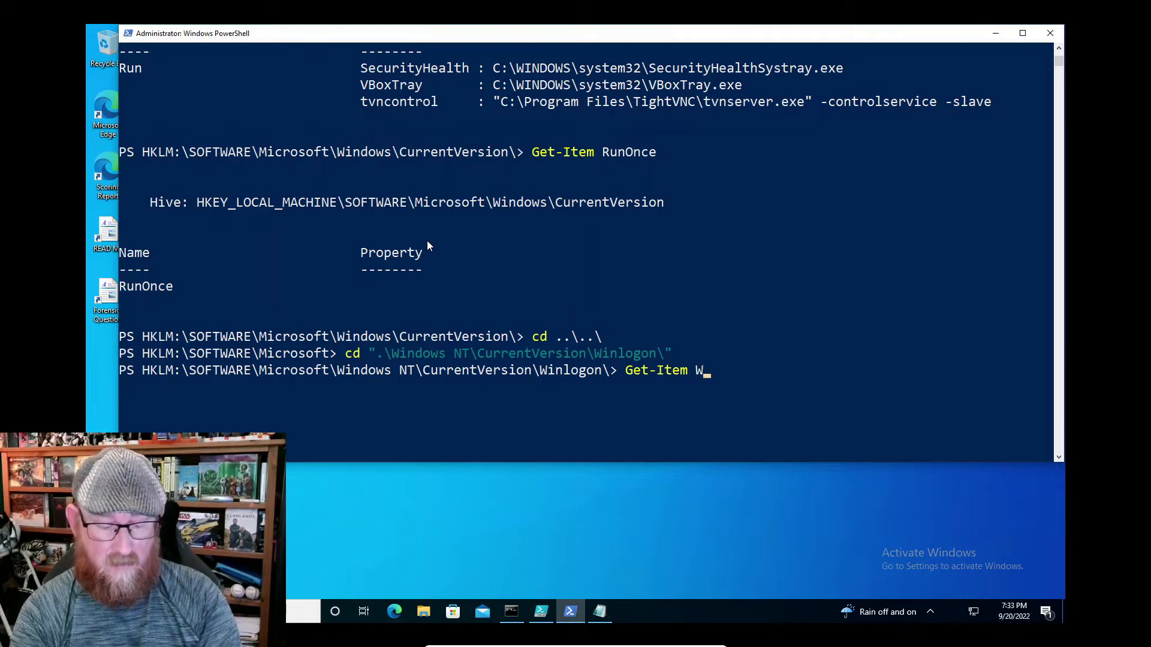
pyautogui.write('inlogon')
pyautogui.write('cd')
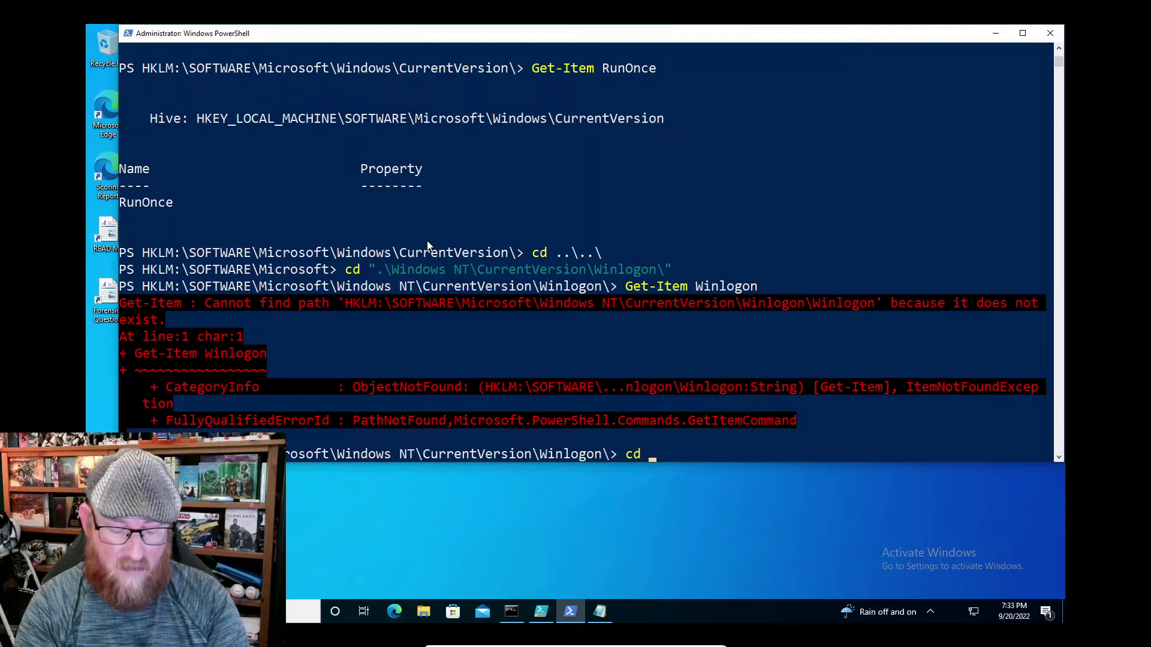
pyautogui.write(' ..\\')
pyautogui.press('enter')
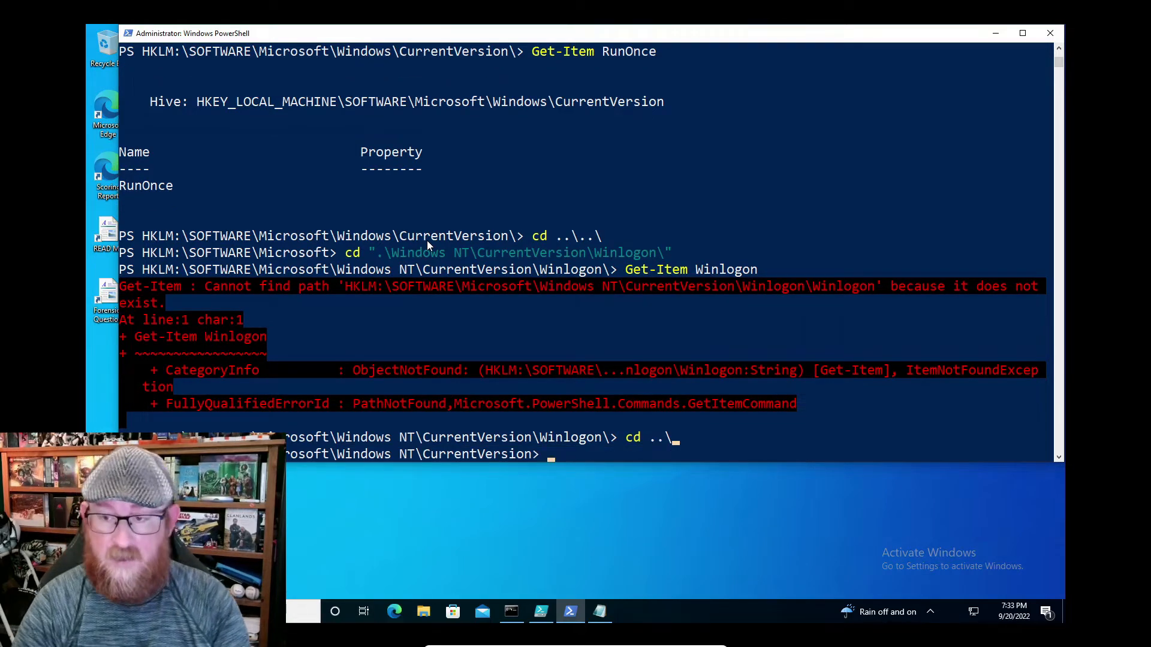
# Step: Run Get-Item Winlogon to list its values, showing empty legal notice fields and AutoAdminLogon 0
pyautogui.write('Get-Item Winlogon')
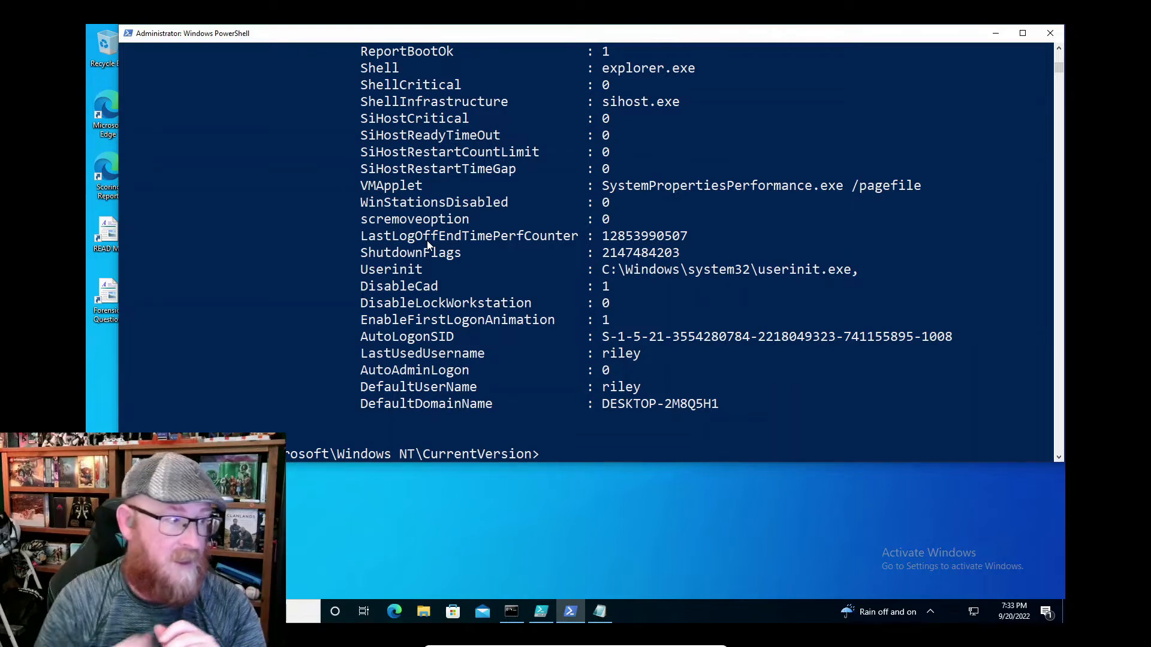
pyautogui.moveTo(490, 339)
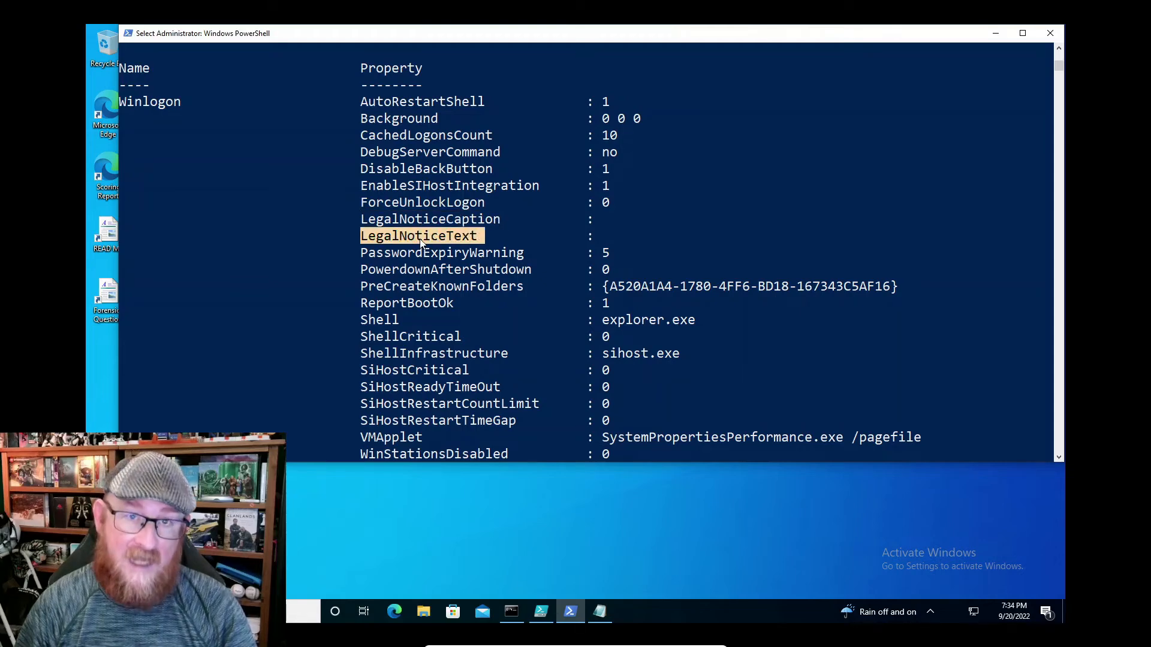
pyautogui.scroll(-3)
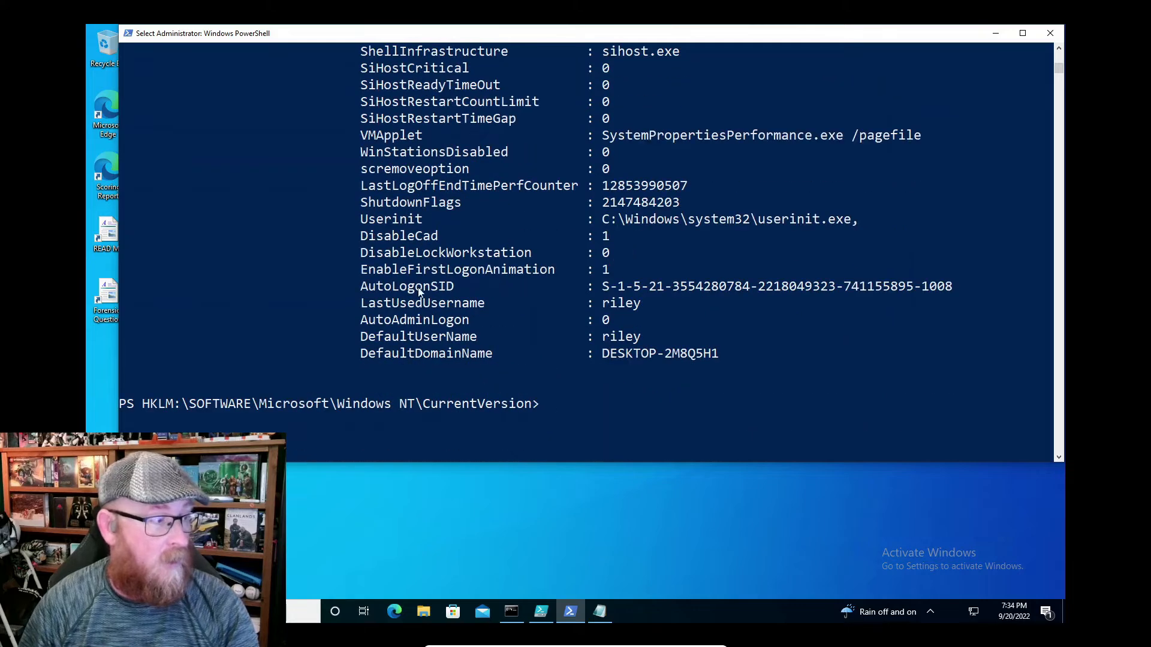
pyautogui.doubleClick(414, 319)
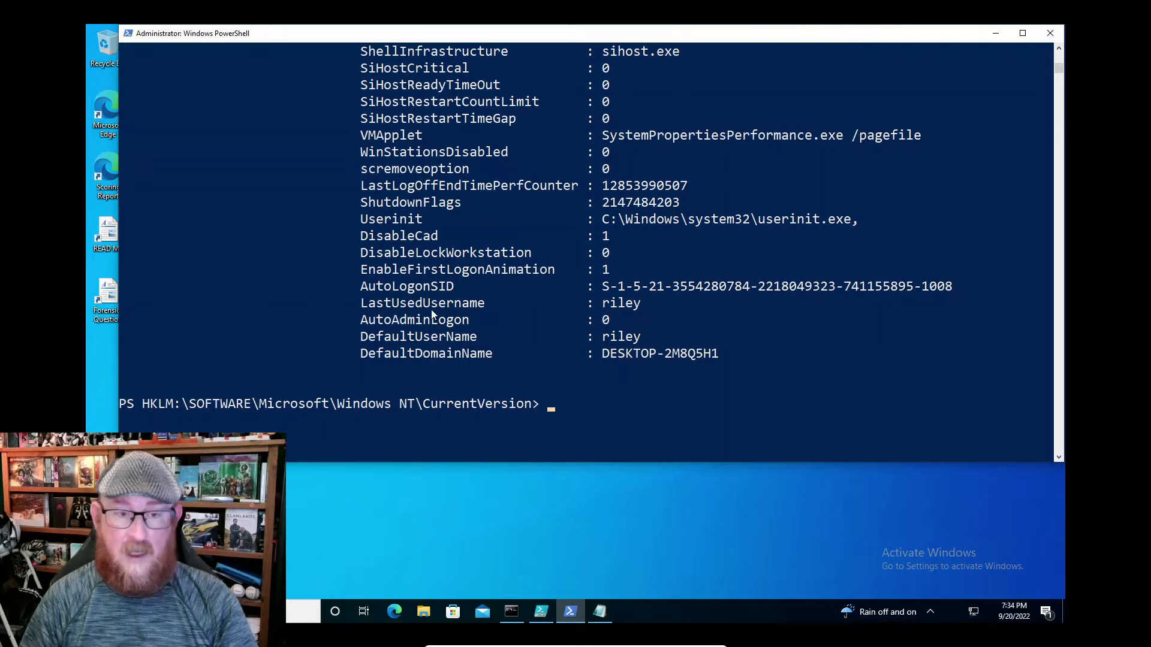
# Step: Run Set-ItemProperty -Name AutoAdminLogon -Value "0", supplying the Winlogon path when prompted
pyautogui.write('S')
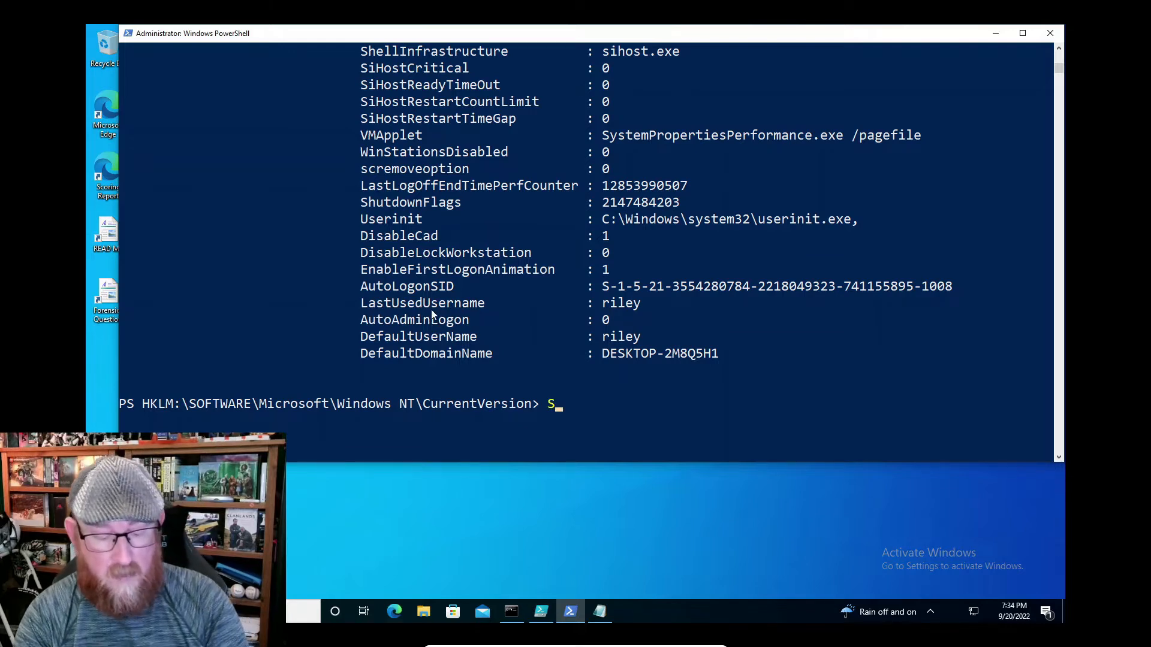
pyautogui.write('et-Itel')
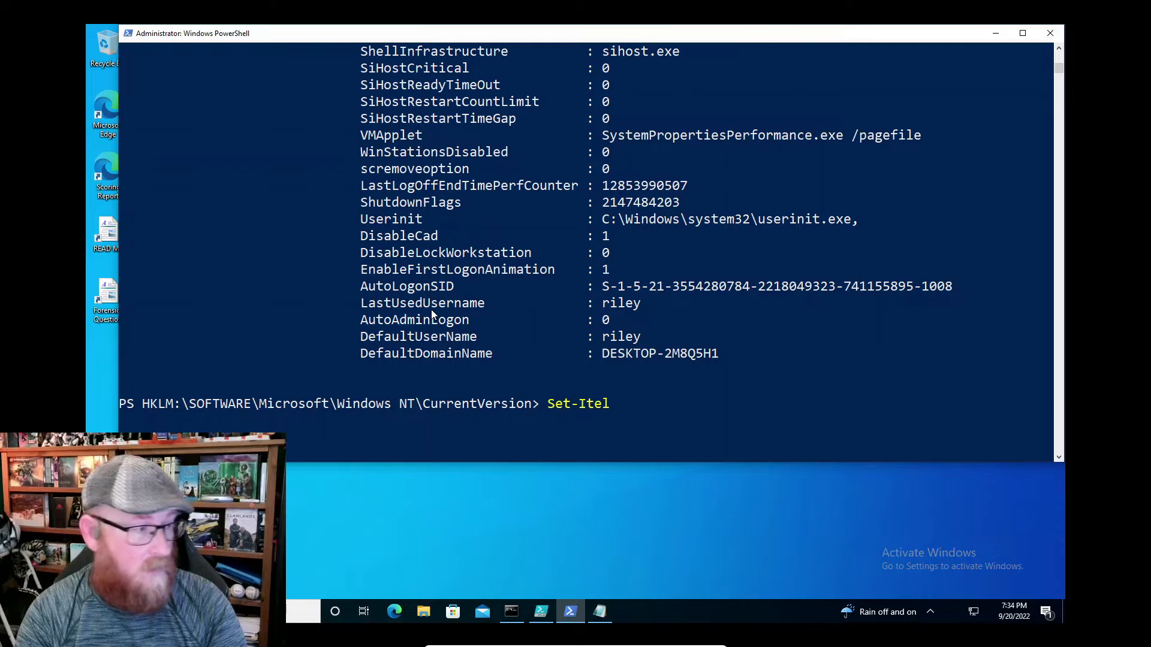
pyautogui.write('mpro')
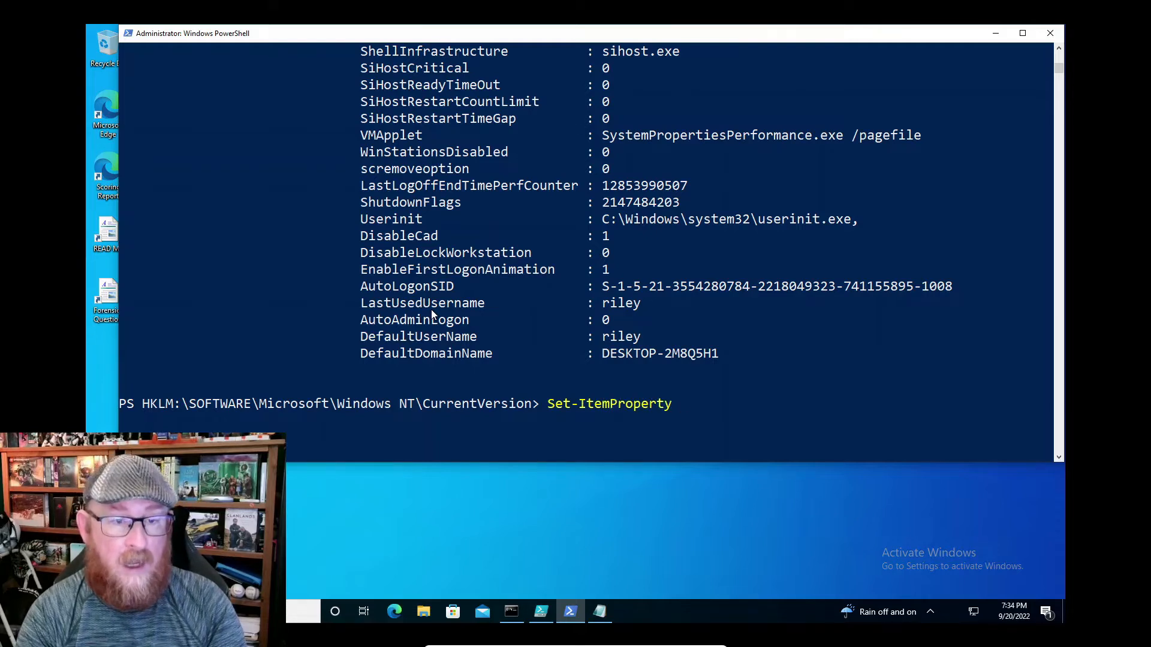
pyautogui.write('-')
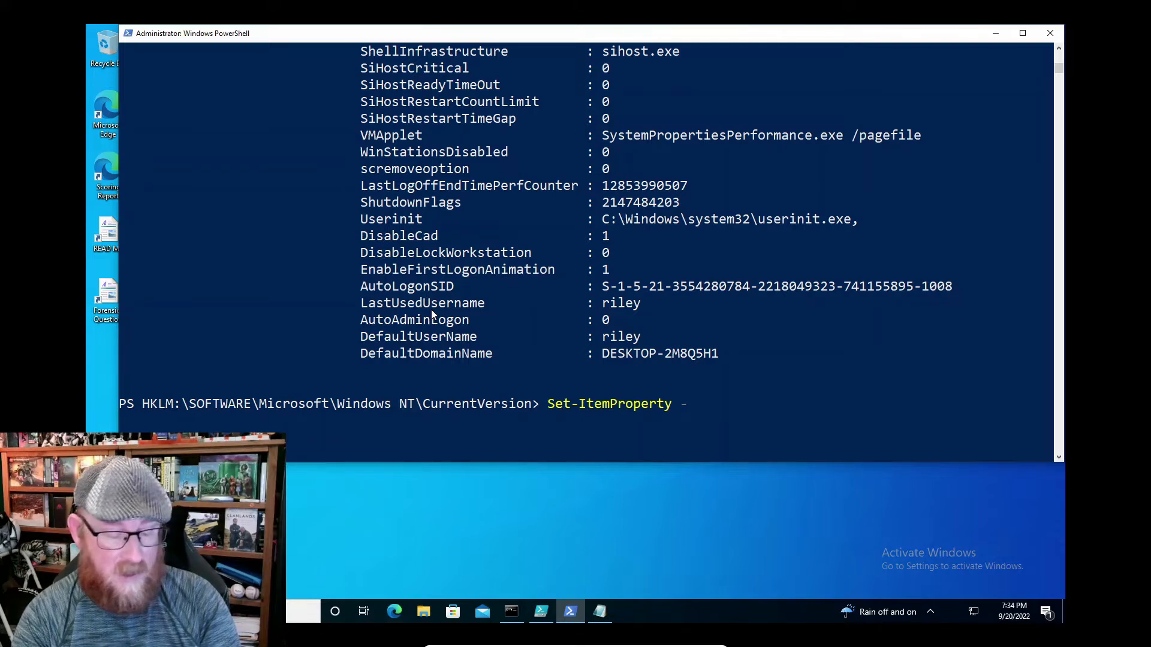
pyautogui.write('-Name')
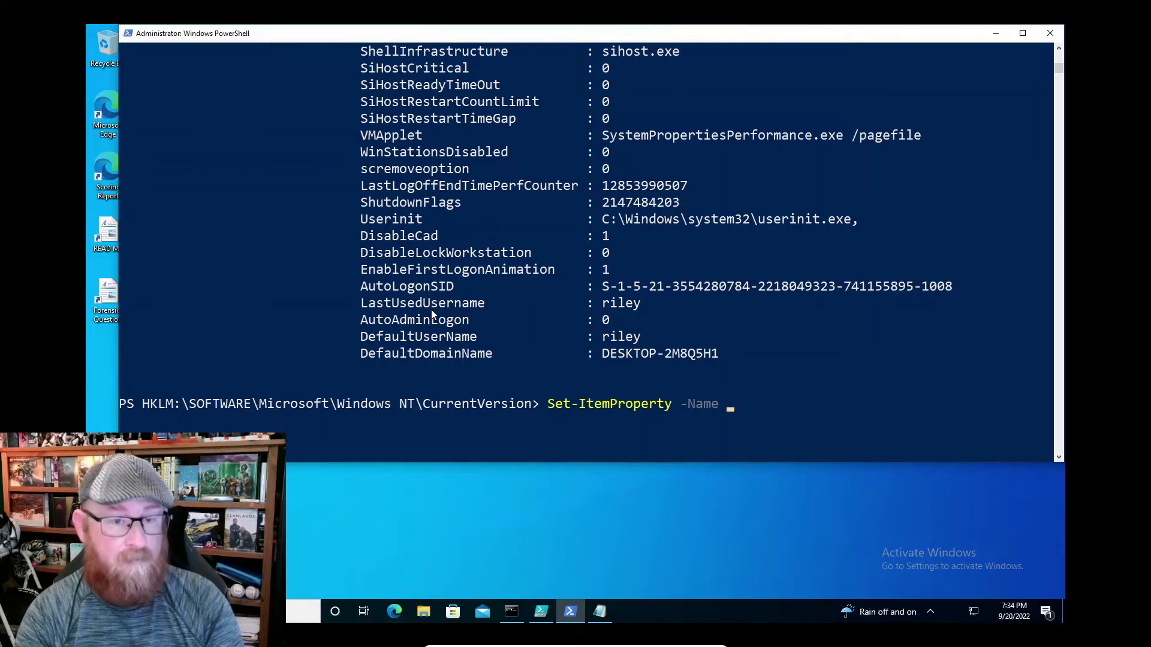
pyautogui.write('AutoAdminLogon')
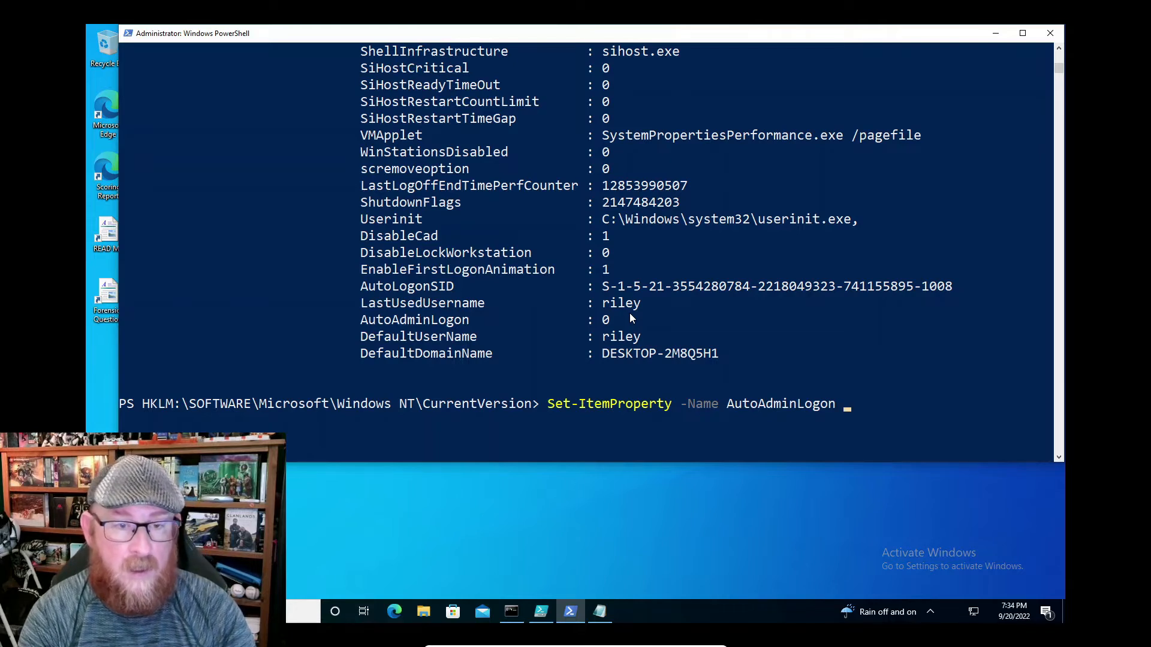
pyautogui.write('-')
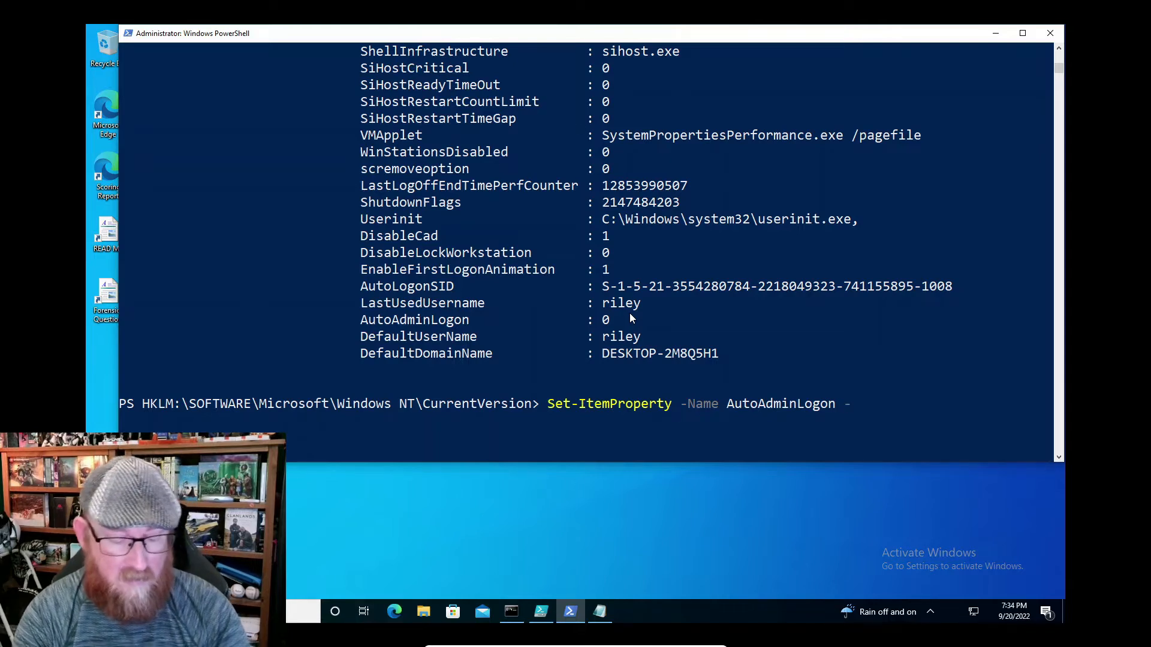
pyautogui.write('Value')
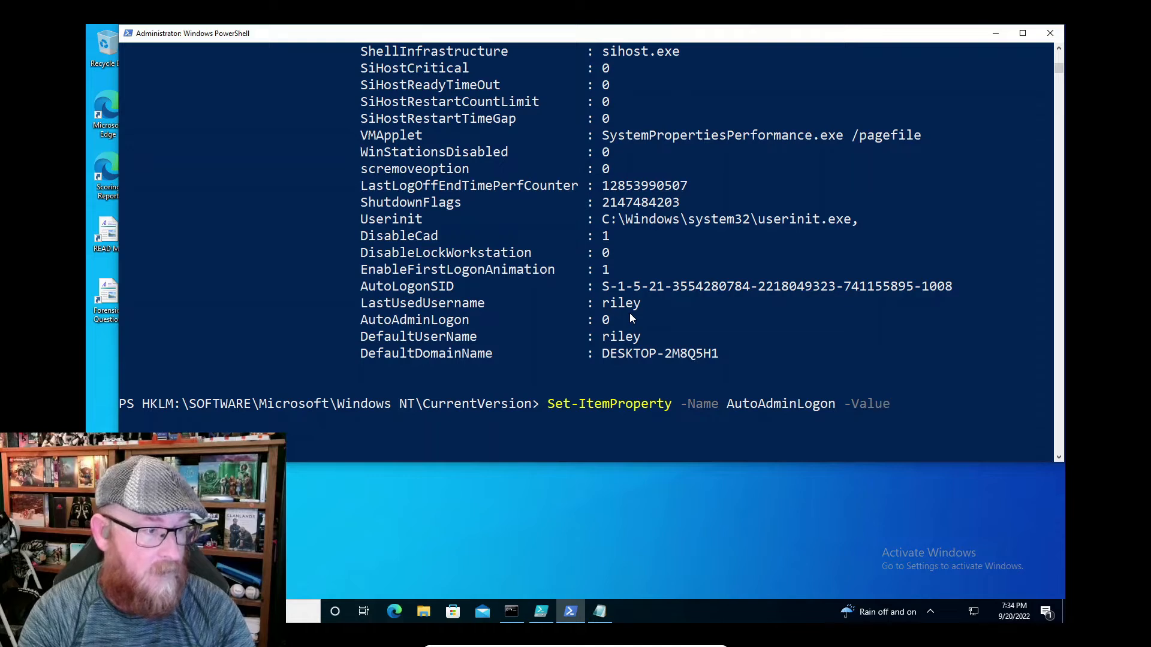
pyautogui.write('"')
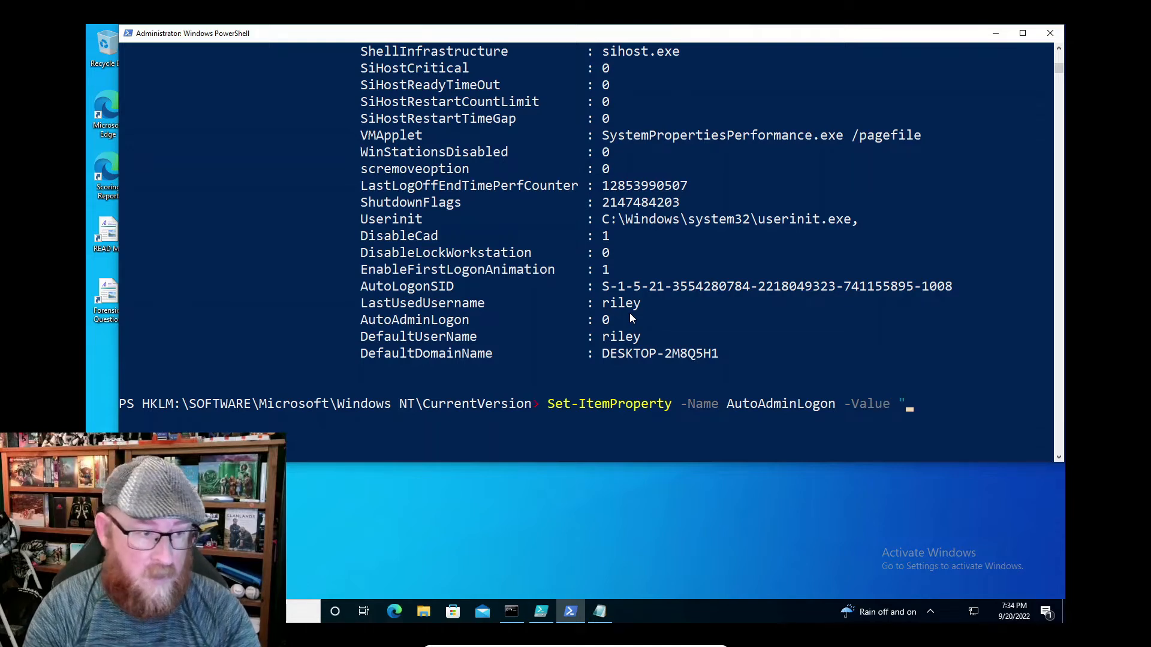
pyautogui.write('0')
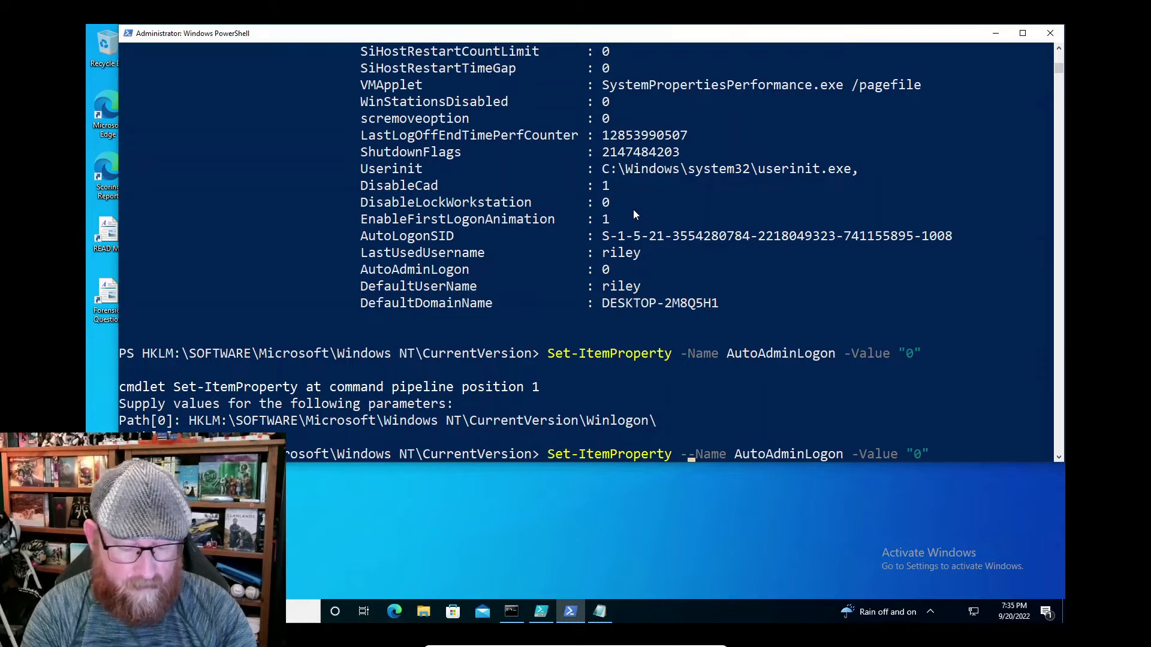
# Step: Set AutoAdminLogon with an explicit -Path to Winlogon and re-read the key showing 0
pyautogui.write("-Path 'HKLM:\\SOFTWARE\\Microsoft\\Windows NT\\CurrentVersion\\Winlogon\\")
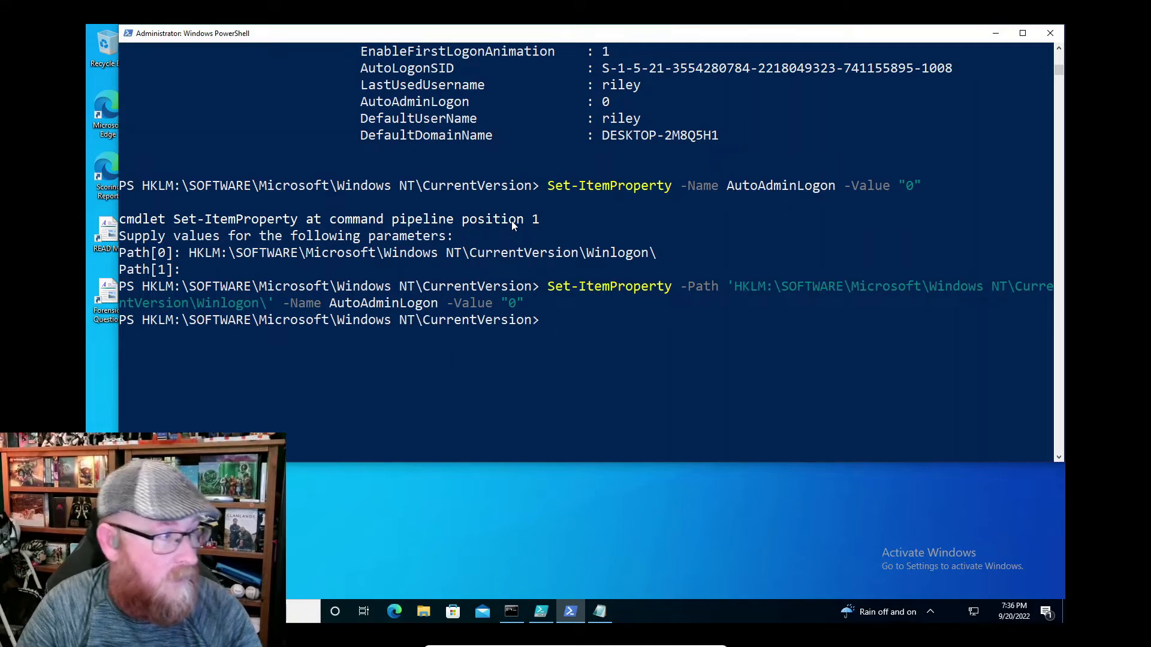
pyautogui.write('Get-Item Winlogon')
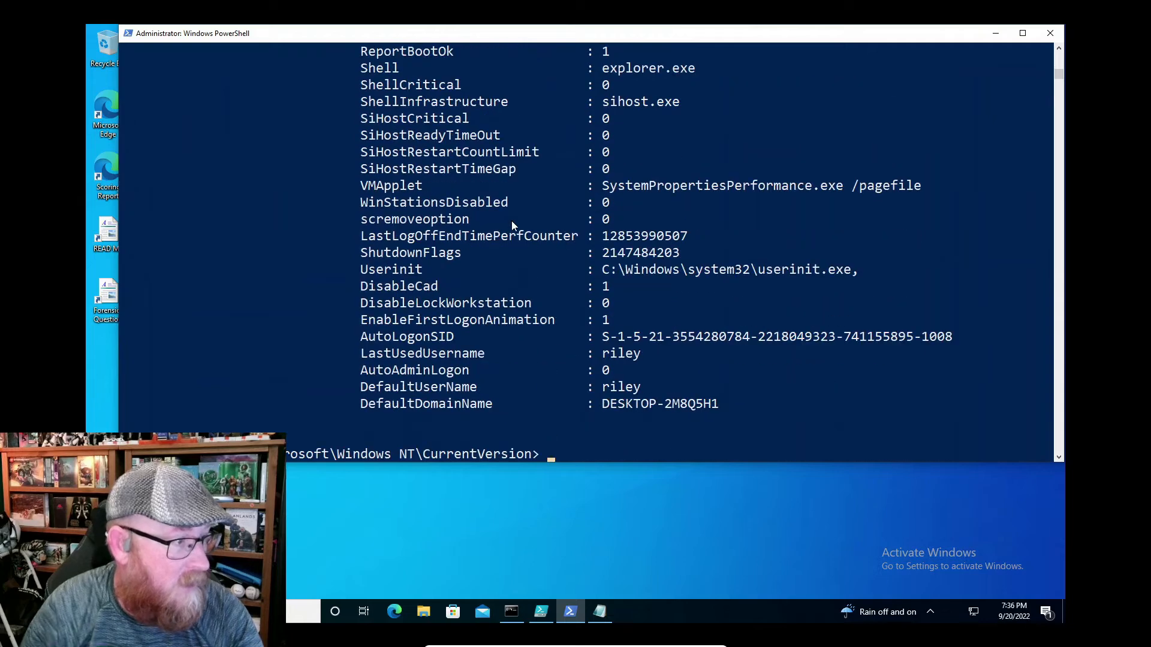
pyautogui.moveTo(602, 285)
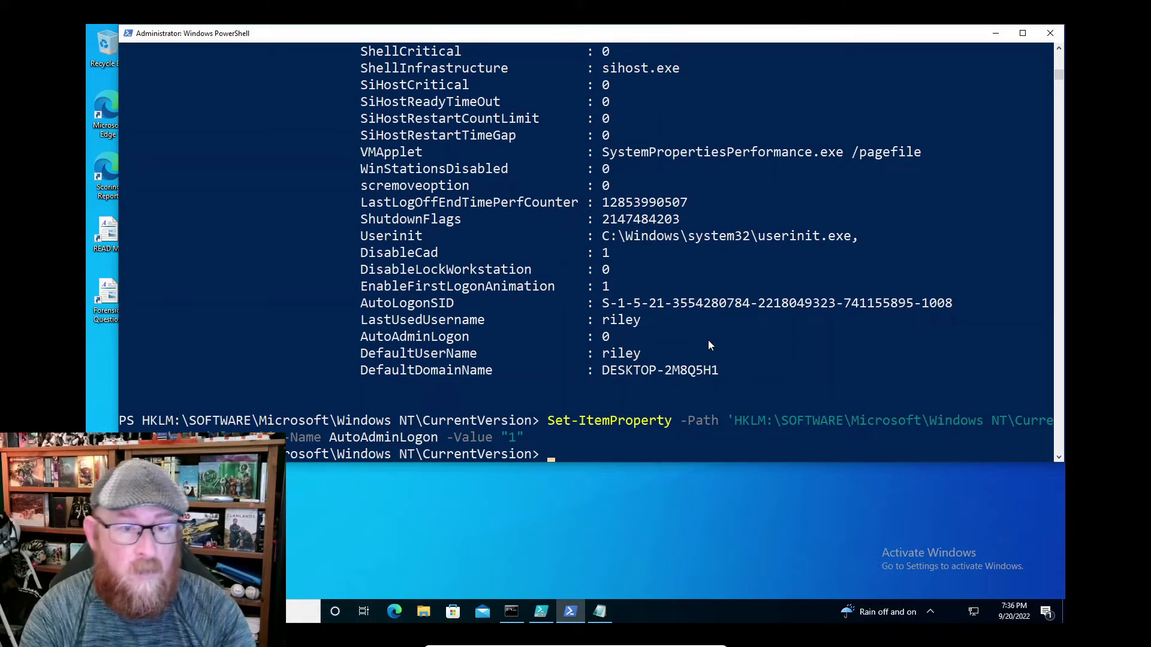
# Step: Launch netplwiz to confirm the password checkbox is unticked, then see AutoAdminLogon is 1
pyautogui.write('start')
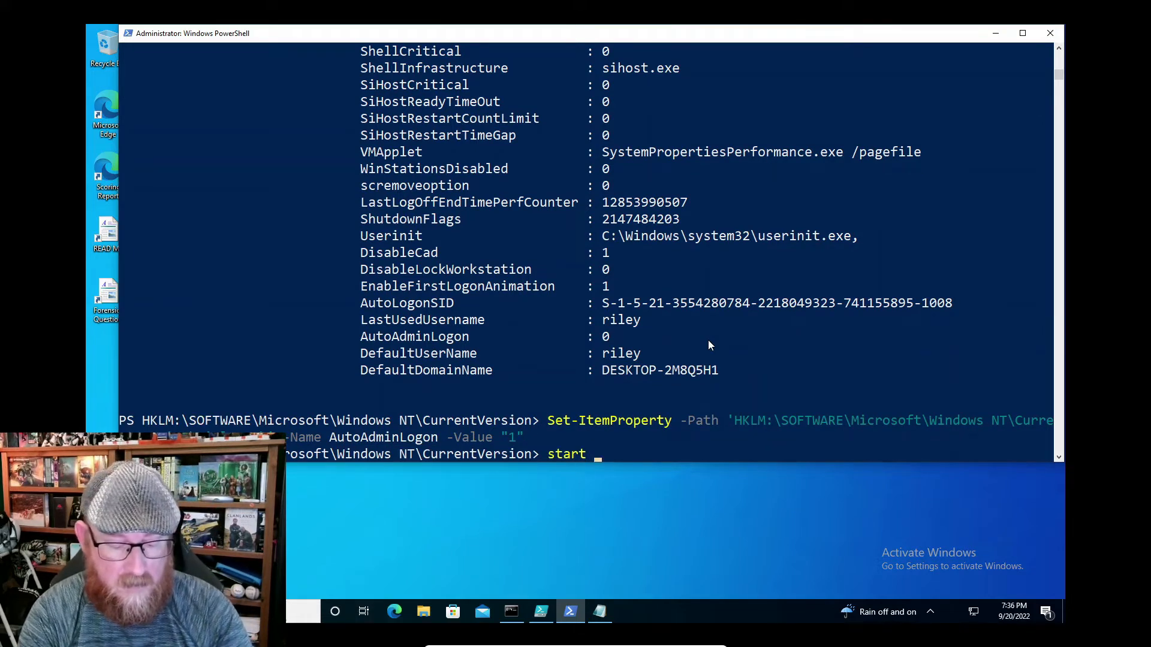
pyautogui.write('netplaw')
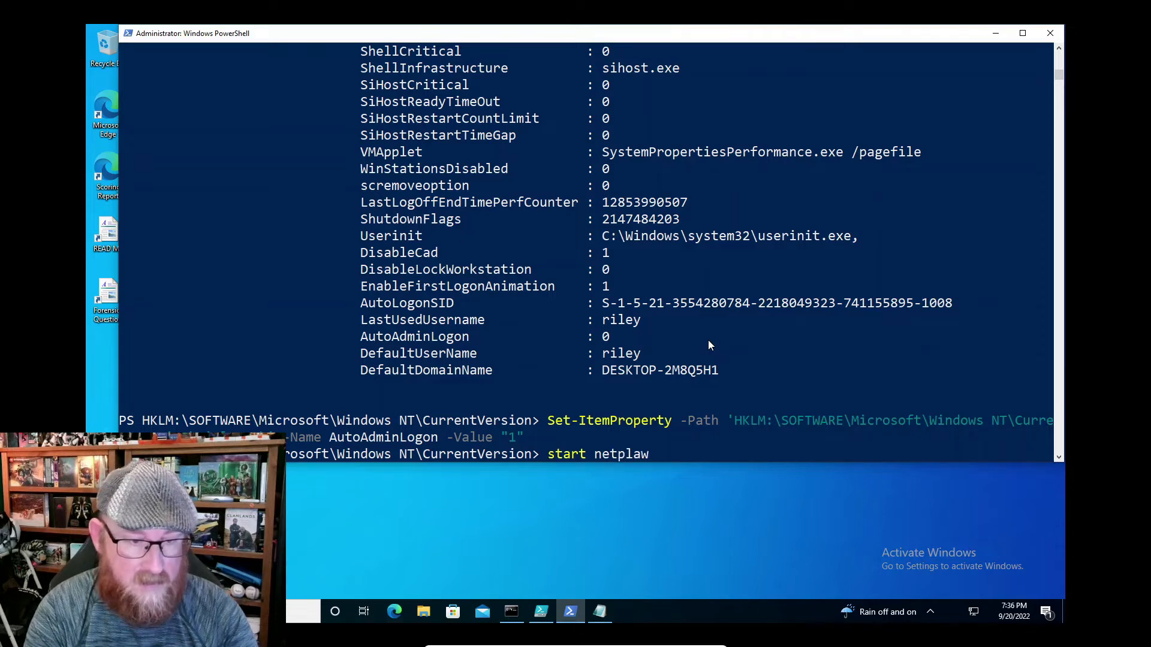
pyautogui.press('Backspace')
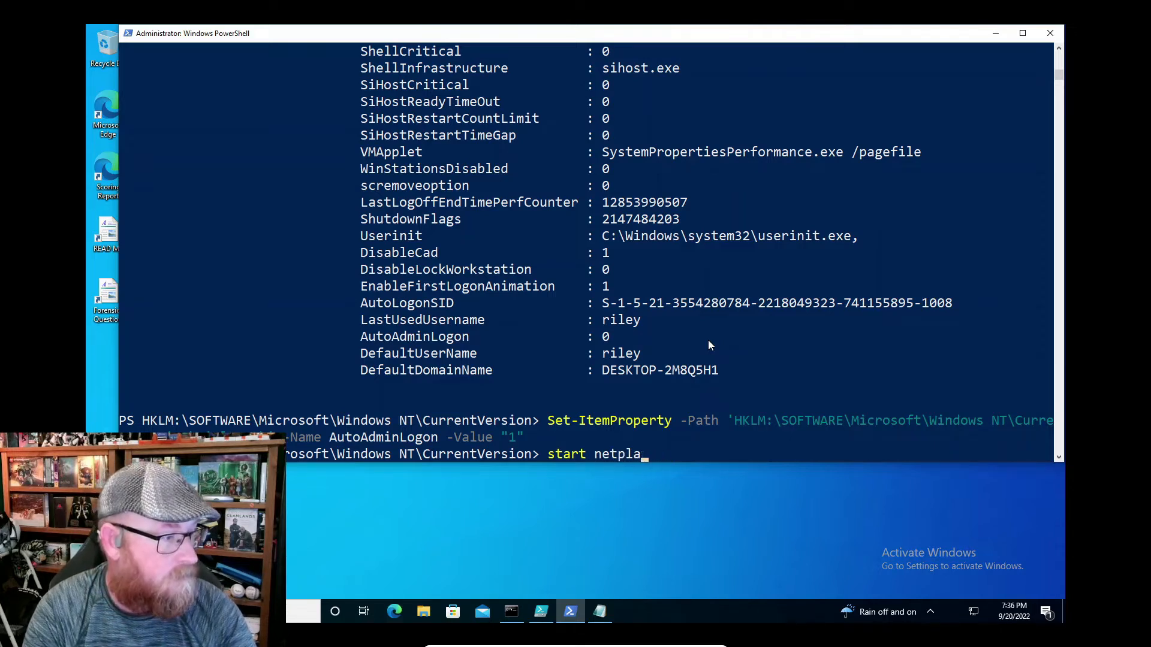
pyautogui.write('wiz')
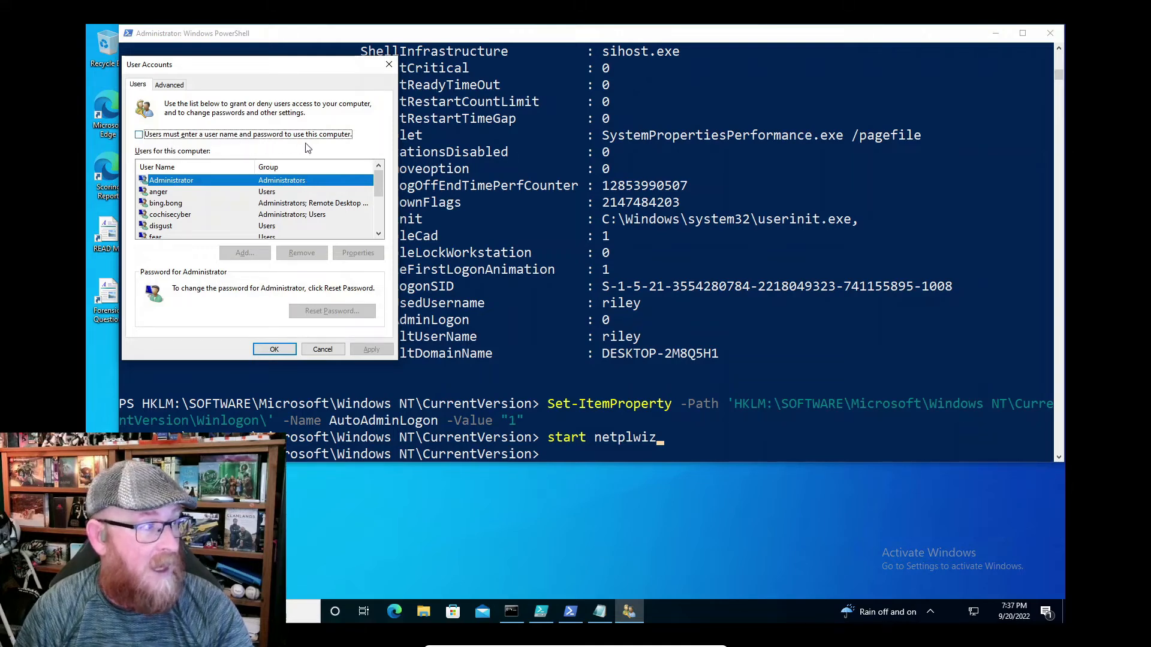
pyautogui.moveTo(246, 273)
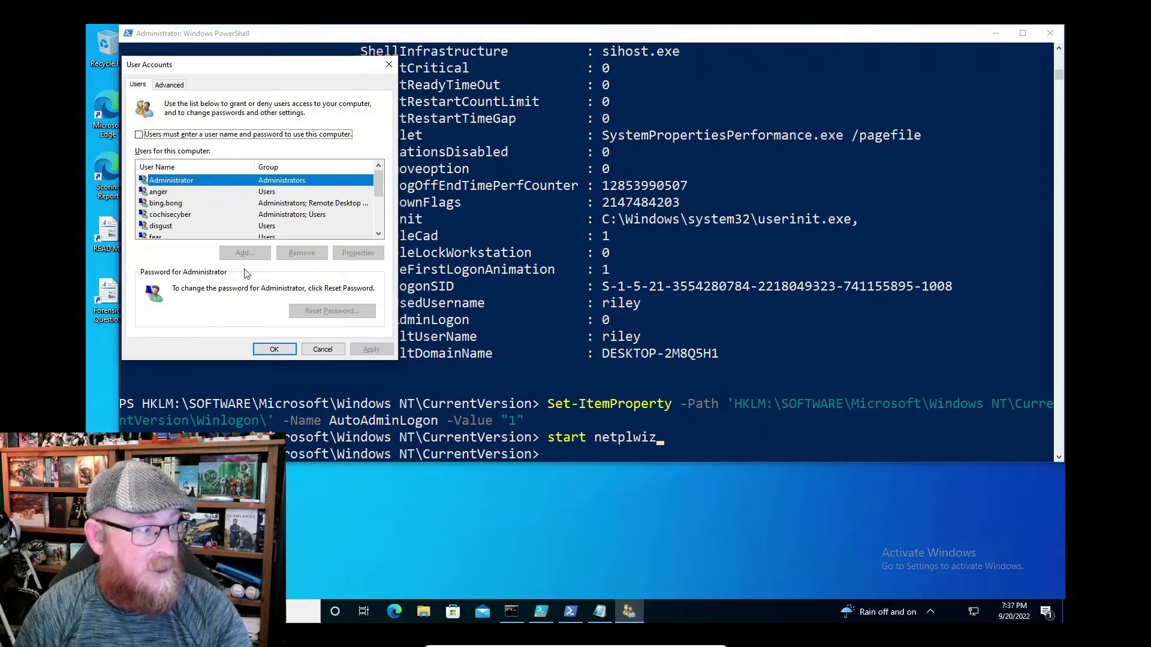
pyautogui.moveTo(613, 277)
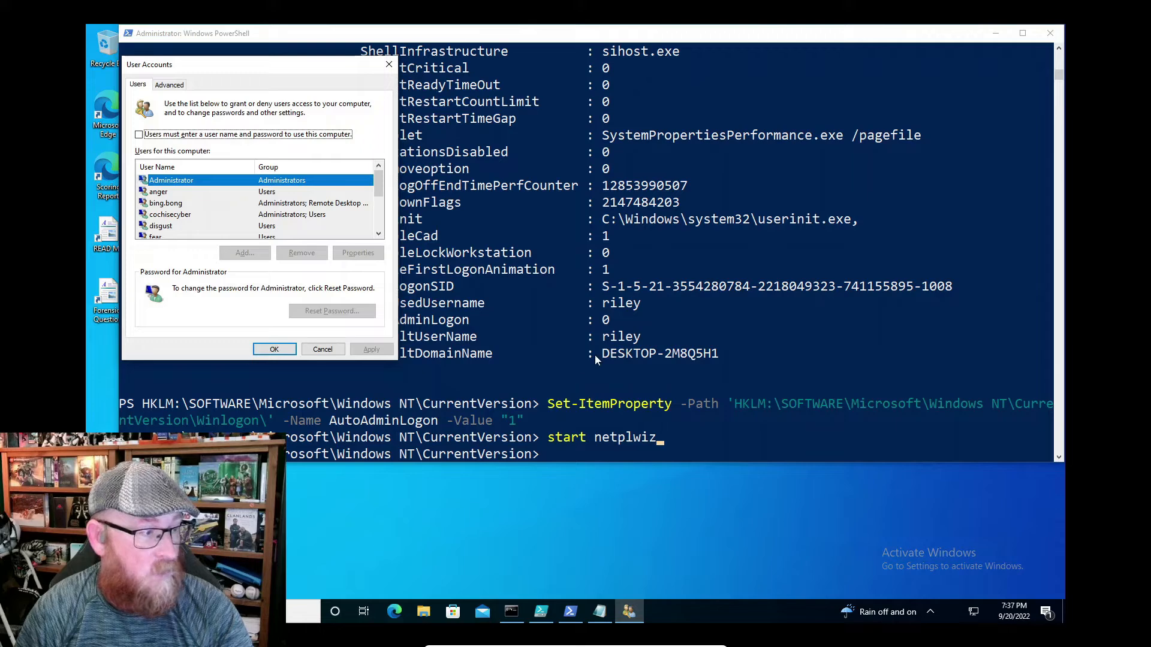
pyautogui.moveTo(675, 37)
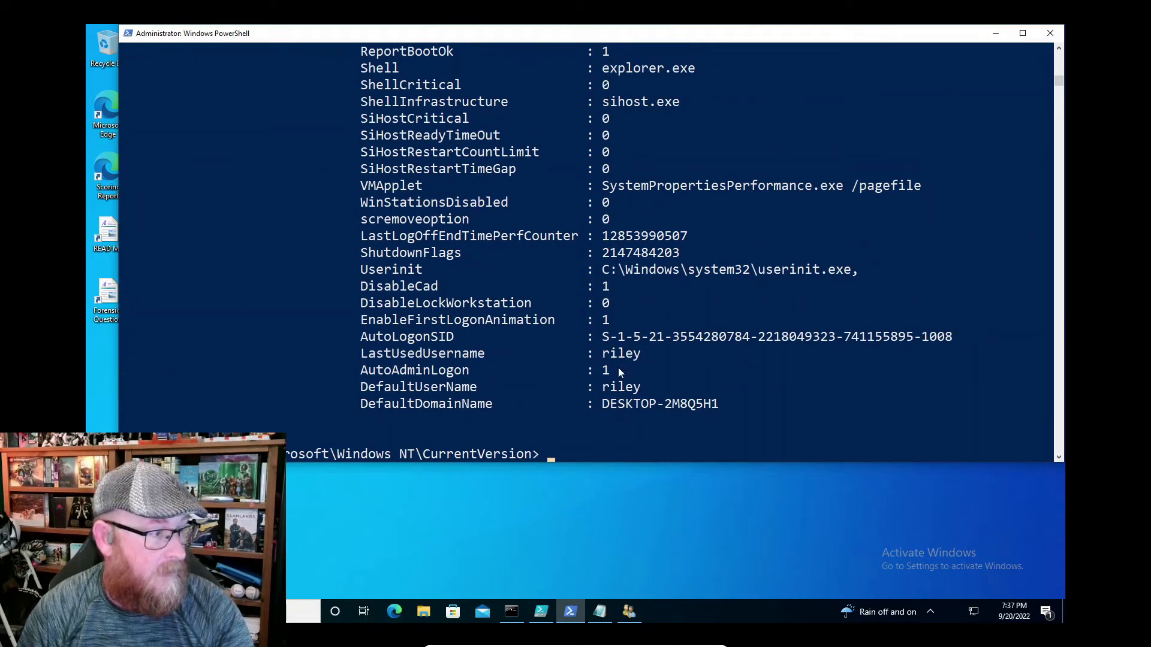
pyautogui.doubleClick(606, 370)
pyautogui.write('Get-Item Winlogon')
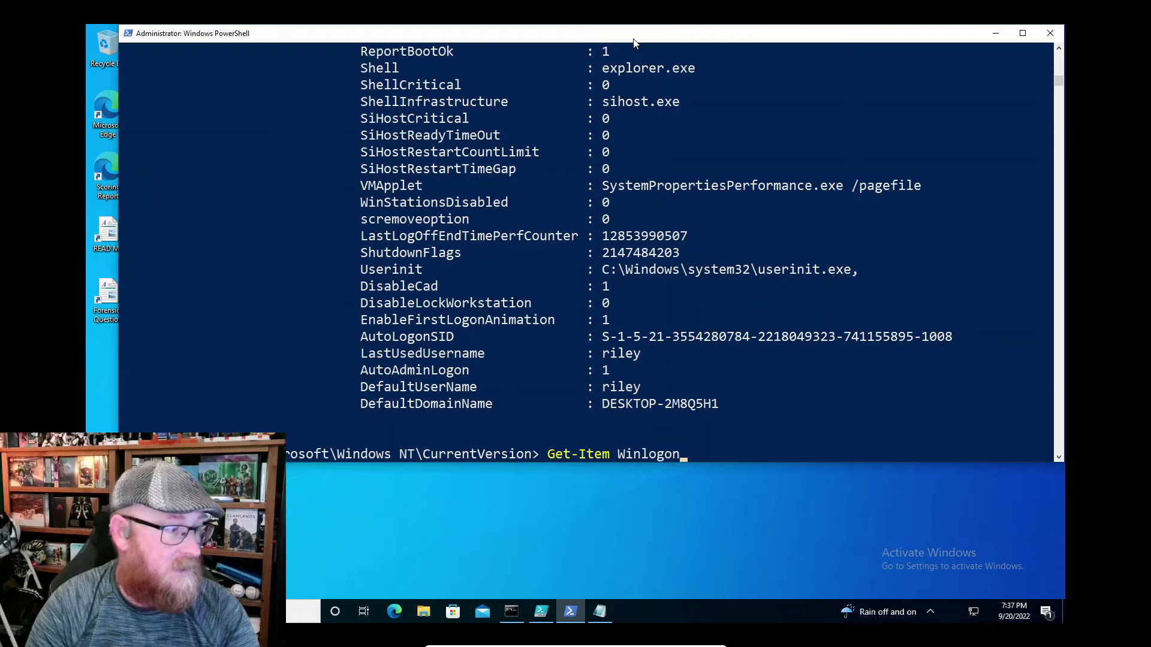
# Step: Set AutoAdminLogon back to 0 on the Winlogon key and reopen netplwiz
pyautogui.write('Set-ItemProperty -Path \'HKLM:\\SOFTWARE\\Microsoft\\Windows NT\\CurrentVersion\\Winlogon\' -Name AutoAdminLogon -Value "1"')
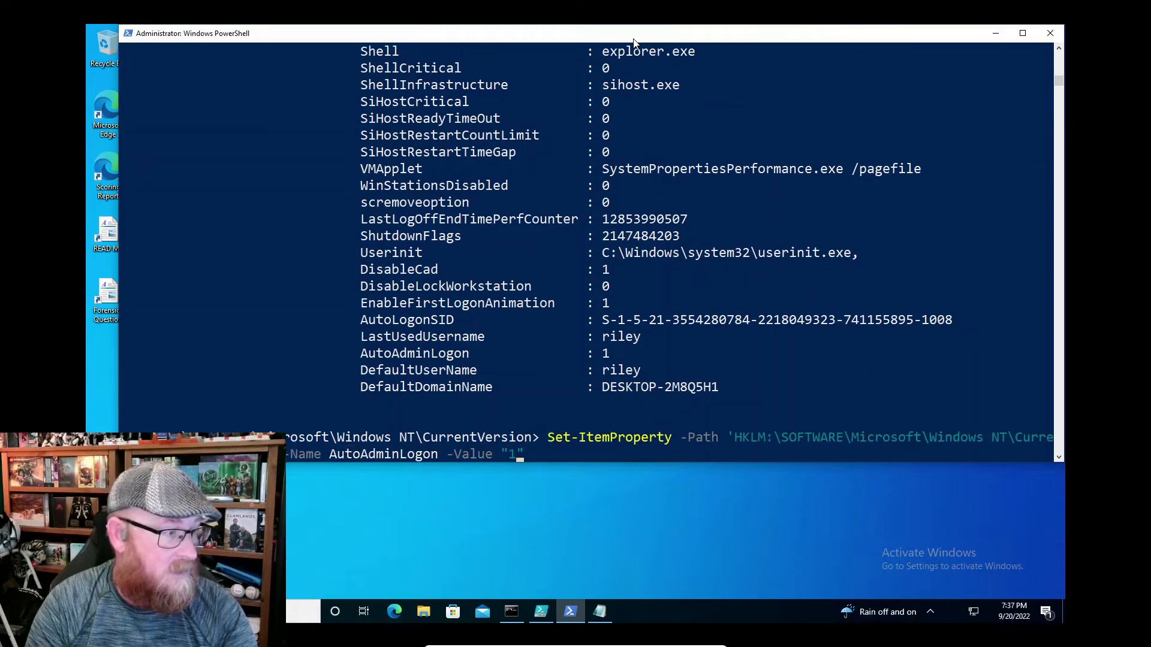
pyautogui.write('0')
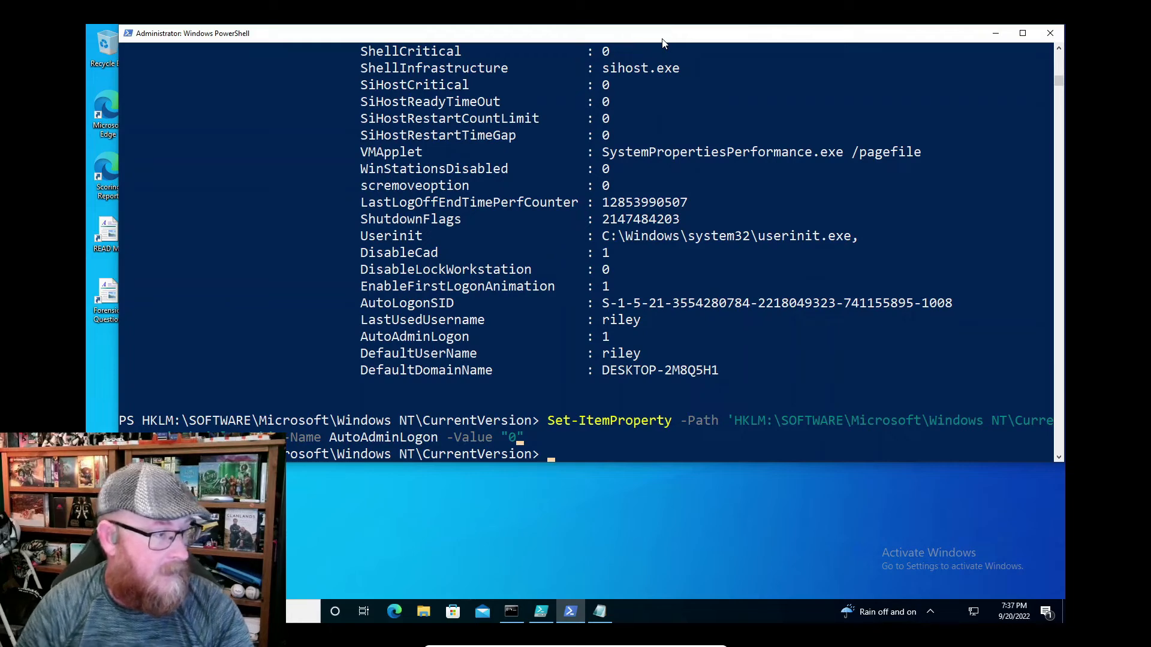
pyautogui.write('start netplwiz')
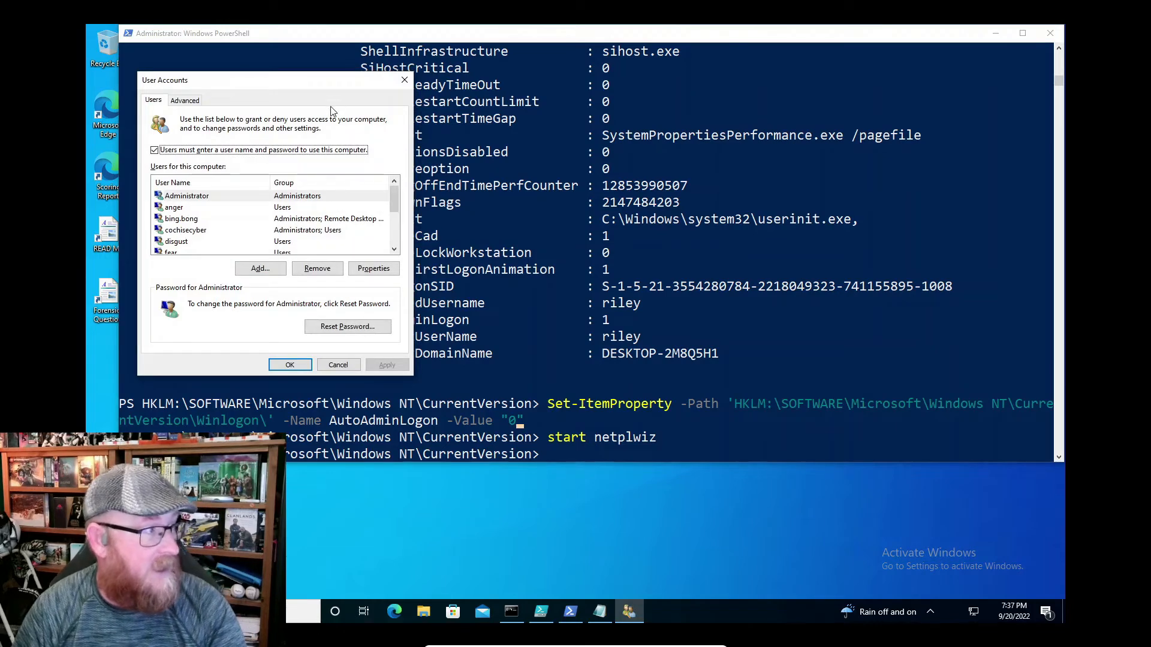
pyautogui.moveTo(547, 104)
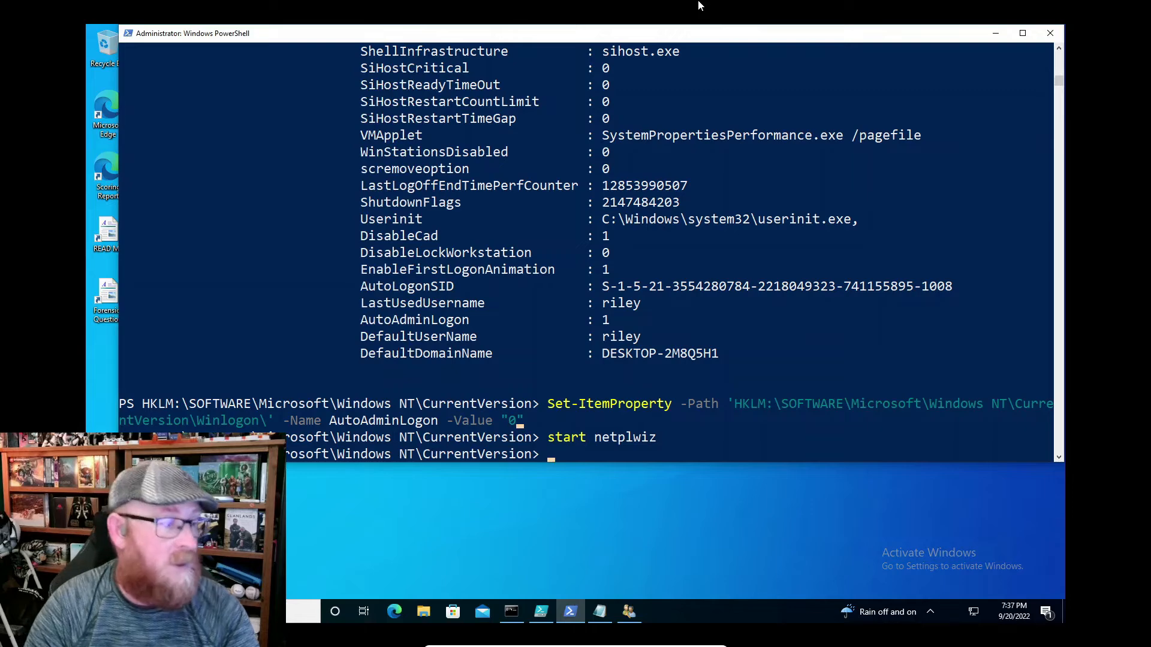
# Step: Re-read Winlogon highlighting AutoAdminLogon 0, then cancel the User Accounts dialog
pyautogui.write('Get-Item Winlogon')
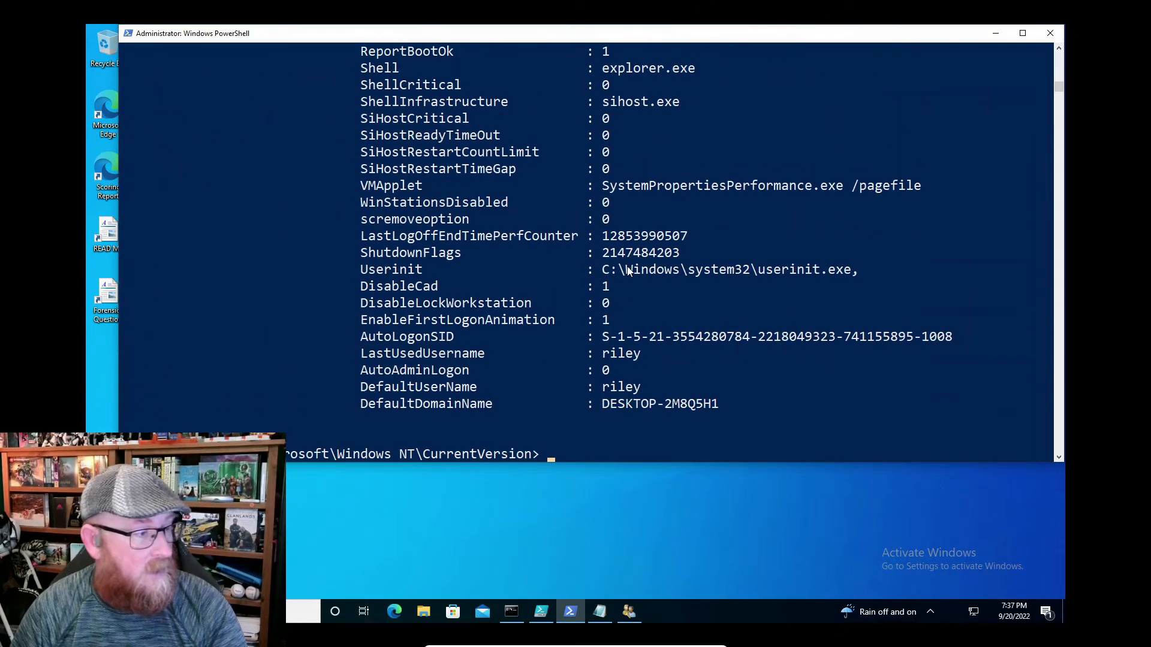
pyautogui.doubleClick(415, 371)
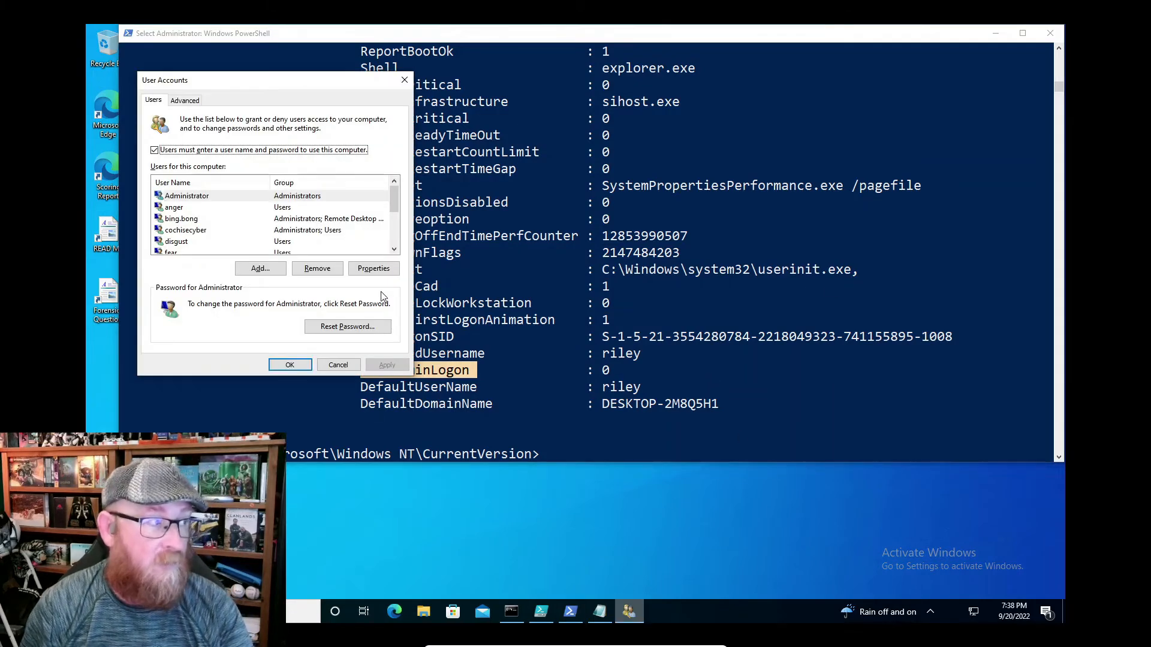
pyautogui.moveTo(407, 320)
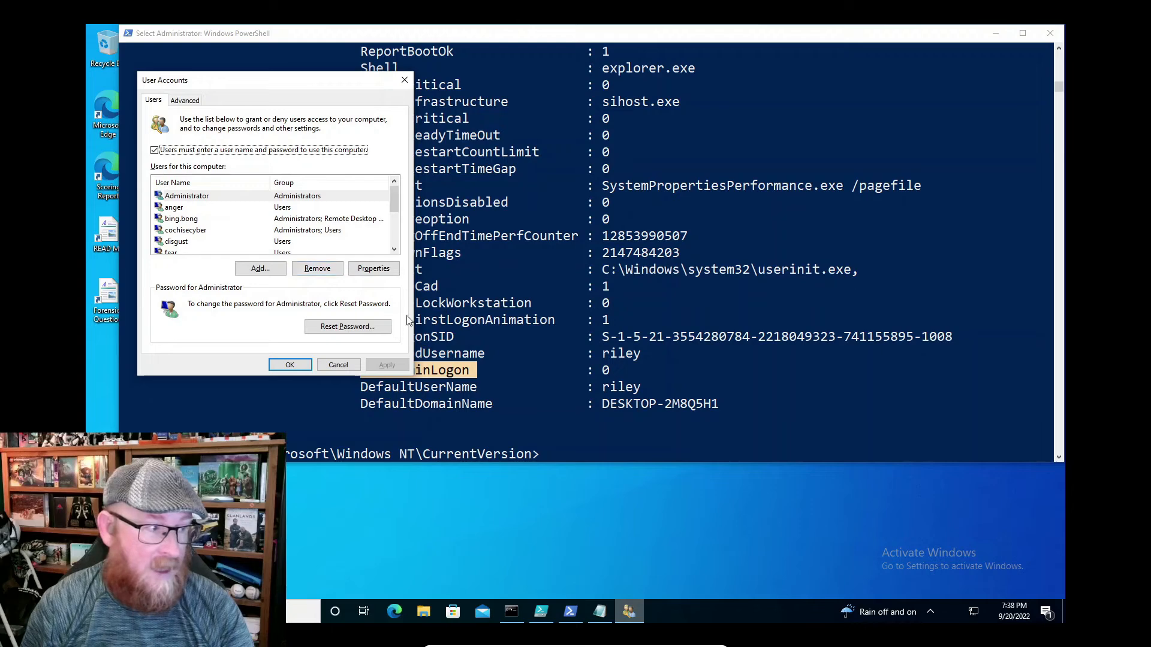
pyautogui.moveTo(308, 314)
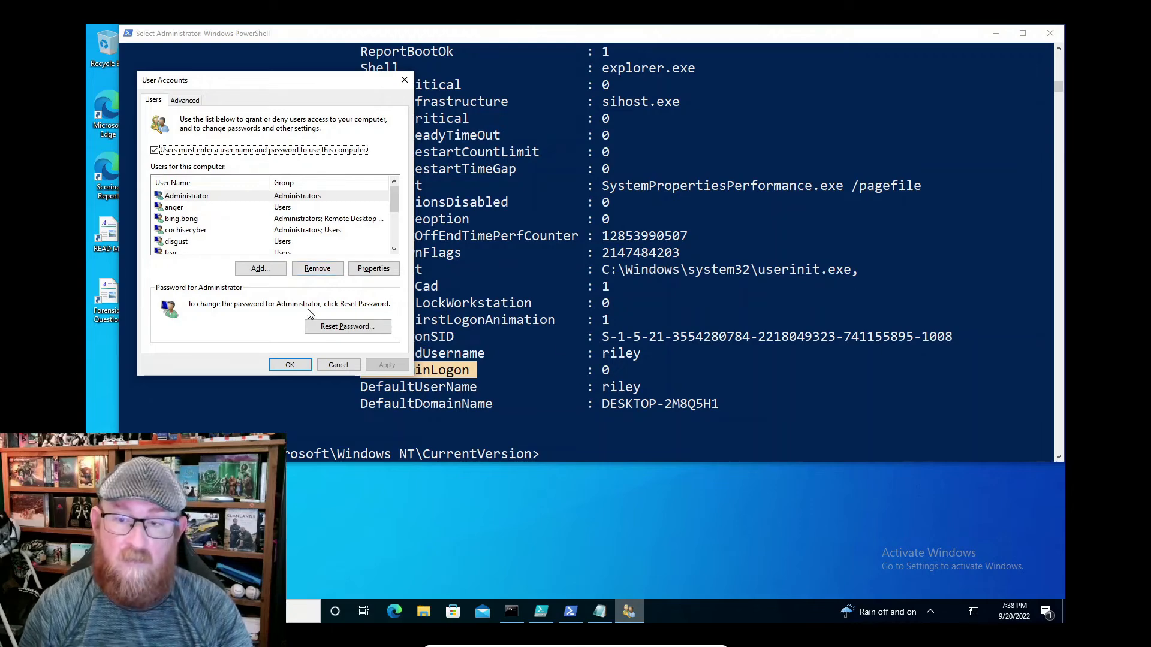
pyautogui.moveTo(238, 324)
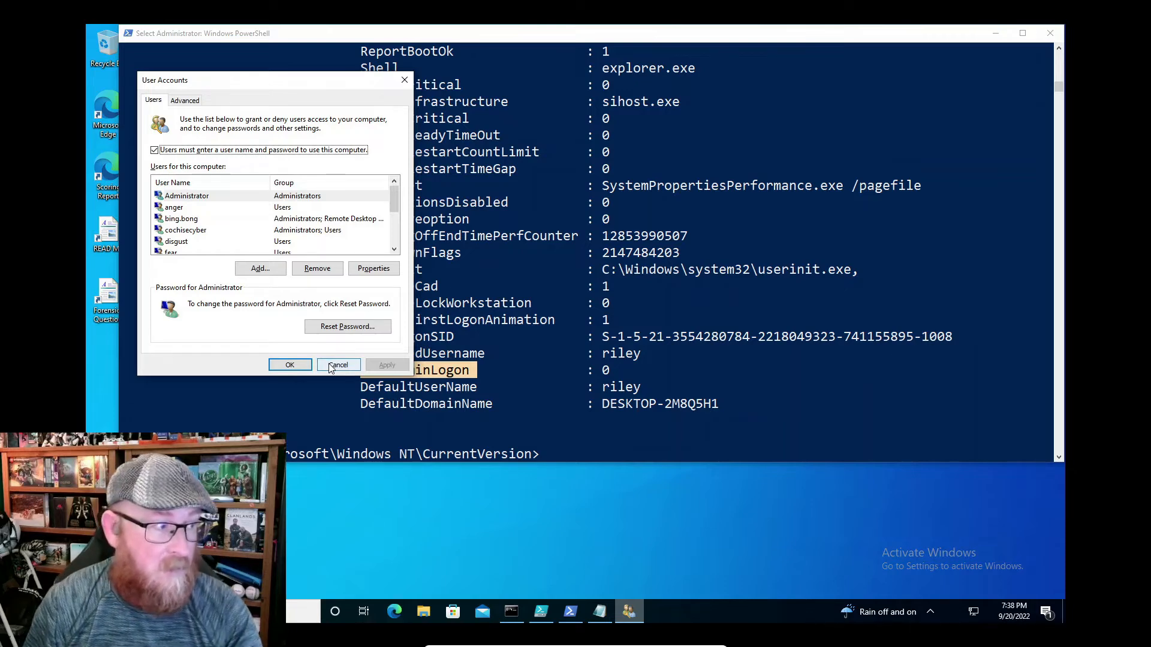
pyautogui.click(338, 364)
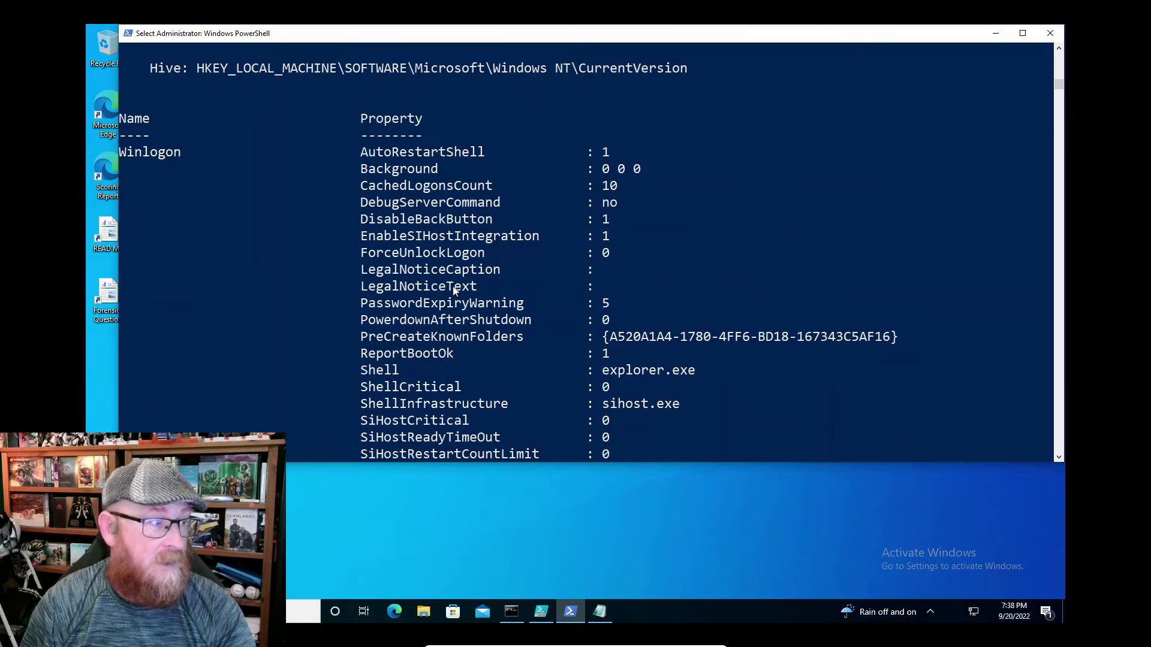
# Step: Run Set-ItemProperty on the Winlogon path with -Name LegalNoticeCaption -Value "Warning"
pyautogui.doubleClick(429, 270)
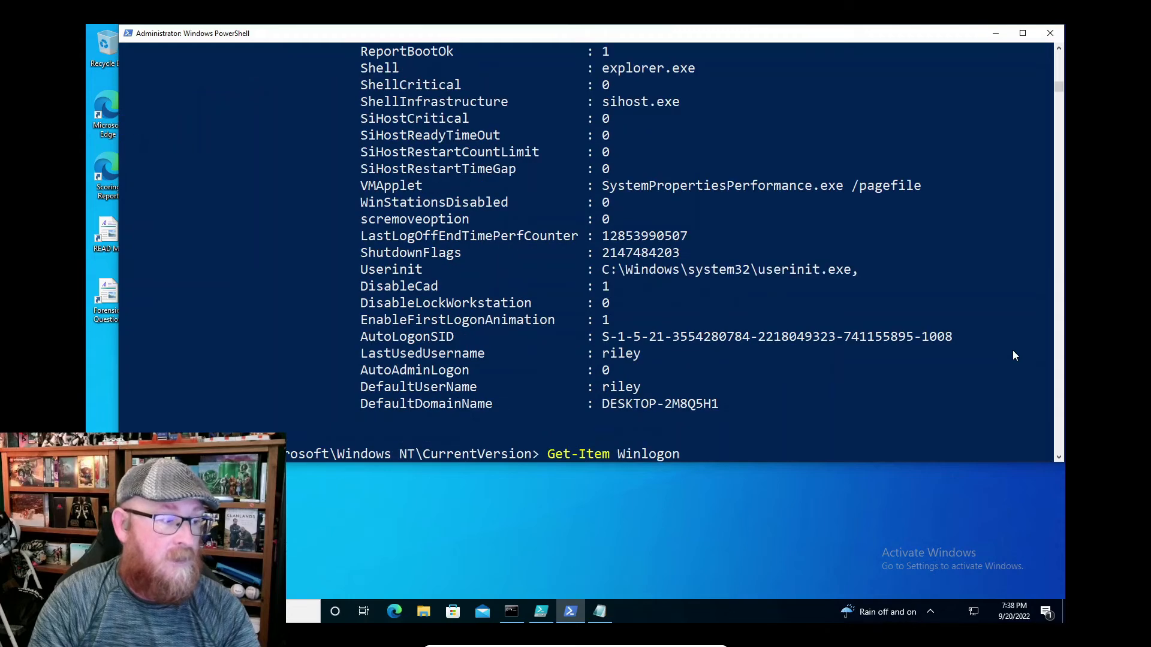
pyautogui.write('Set-ItemProperty -Path \'HKLM:\\SOFTWARE\\Microsoft\\Windows NT\\CurrentVersion\\Winlogon\' -Name AutoAdminLogon -Value "0"')
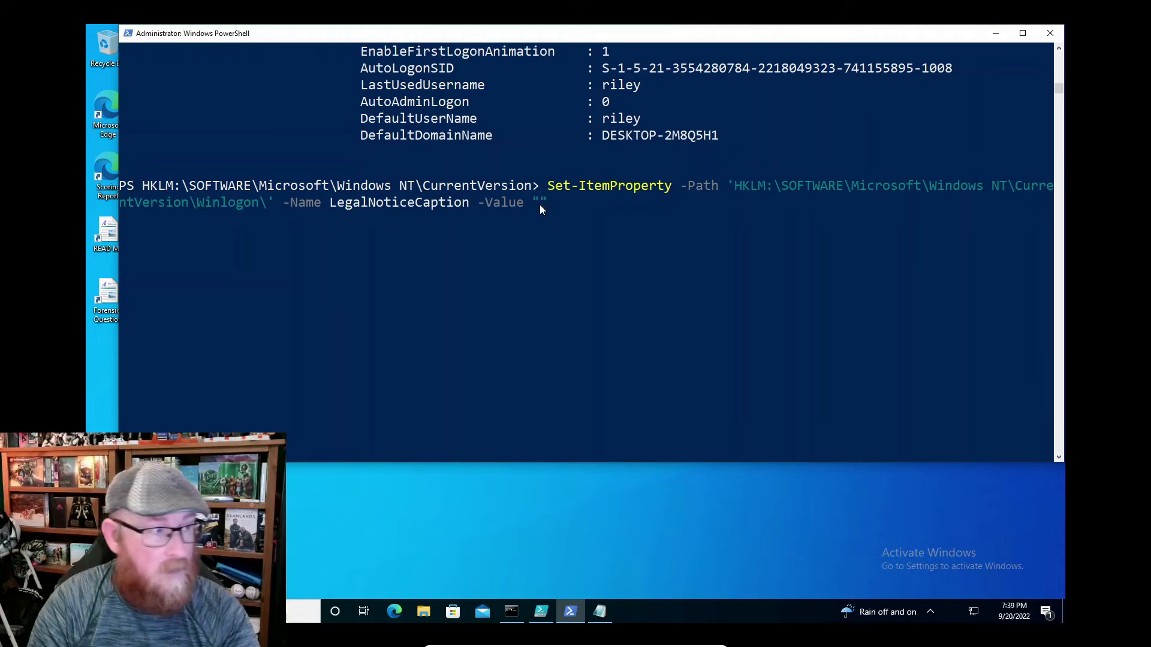
pyautogui.write('W')
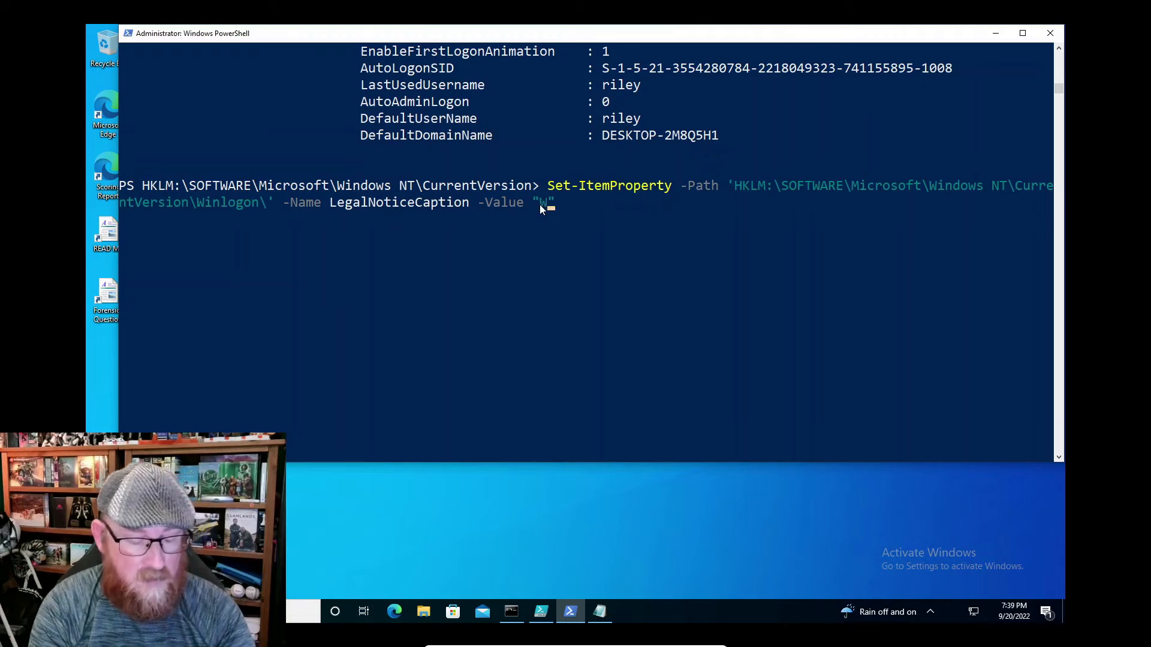
pyautogui.write('arning')
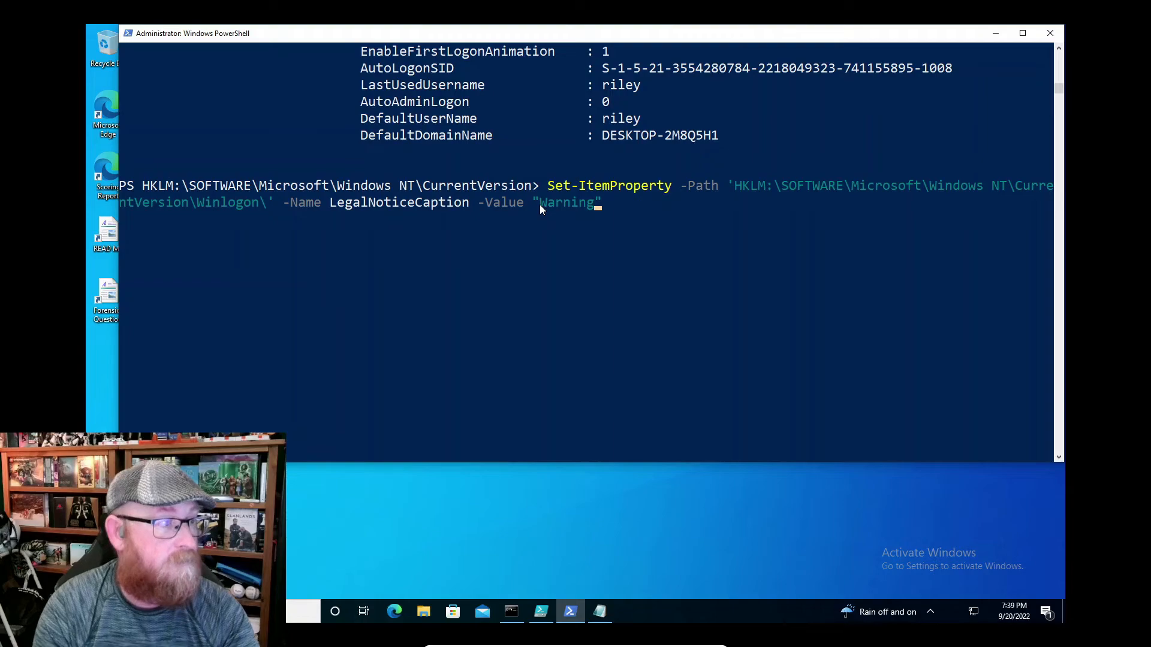
pyautogui.press('Enter')
pyautogui.write('Set-ItemProperty -Path \'HKLM:\\SOFTWARE\\Microsoft\\Windows NT\\CurrentVersion\\Winlogon\\\' -Name LegalNoticeText -Value "')
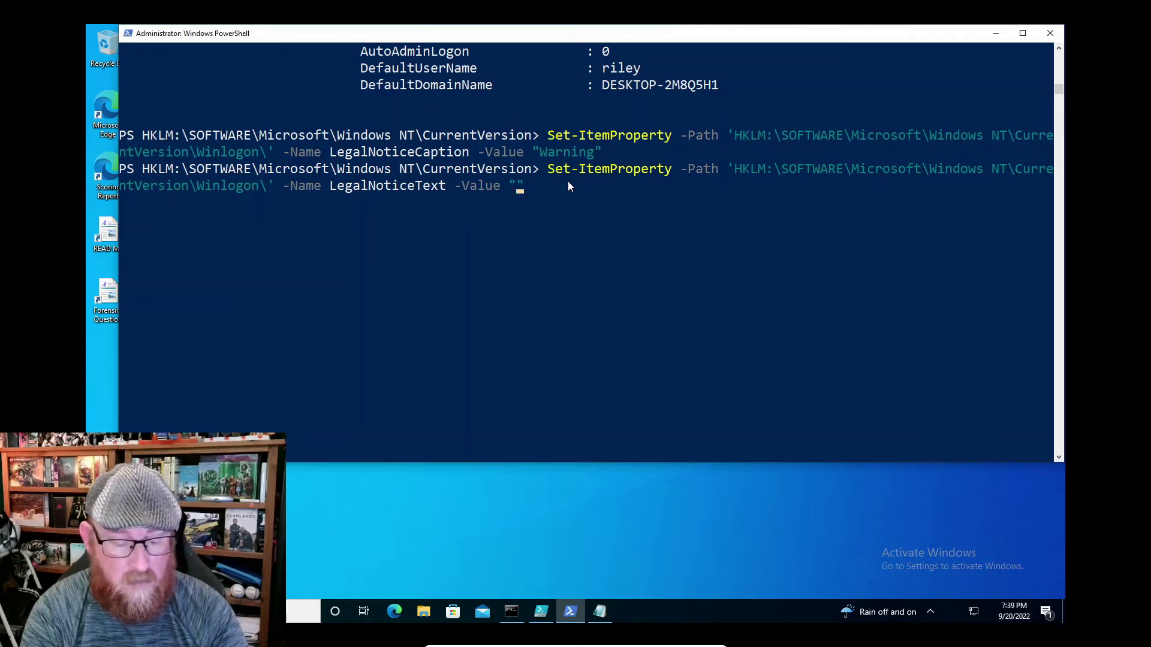
# Step: Type the LegalNoticeText value: only authorized users of Inside Out Corporation may log into this computer
pyautogui.write('Only authorized users of')
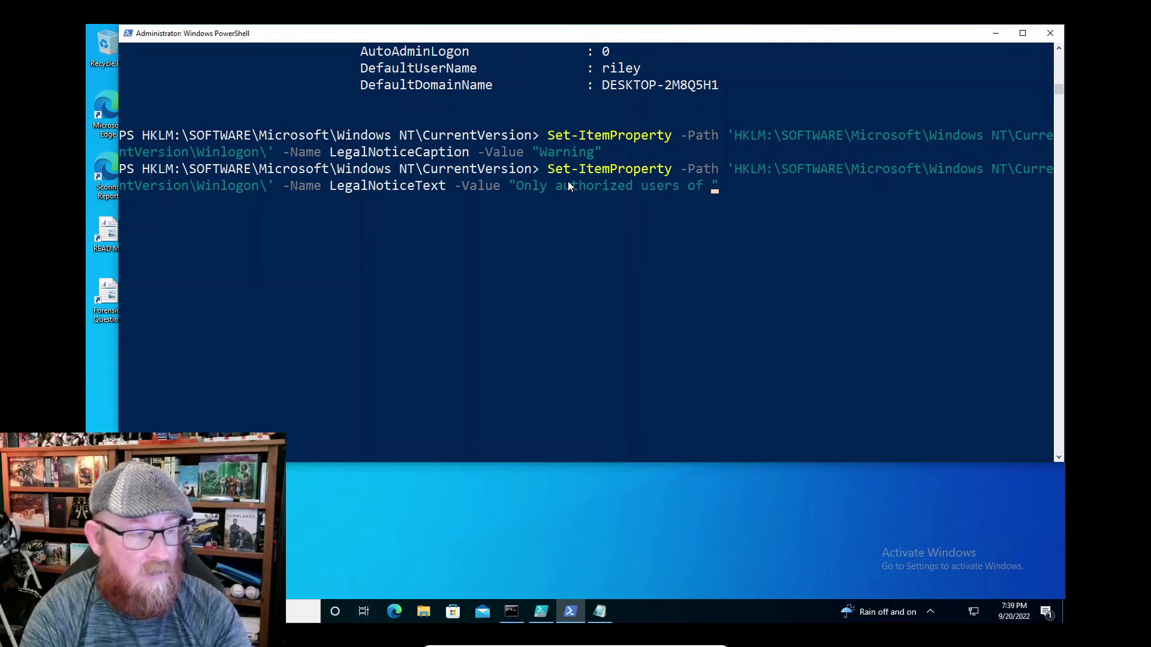
pyautogui.write('Insidi')
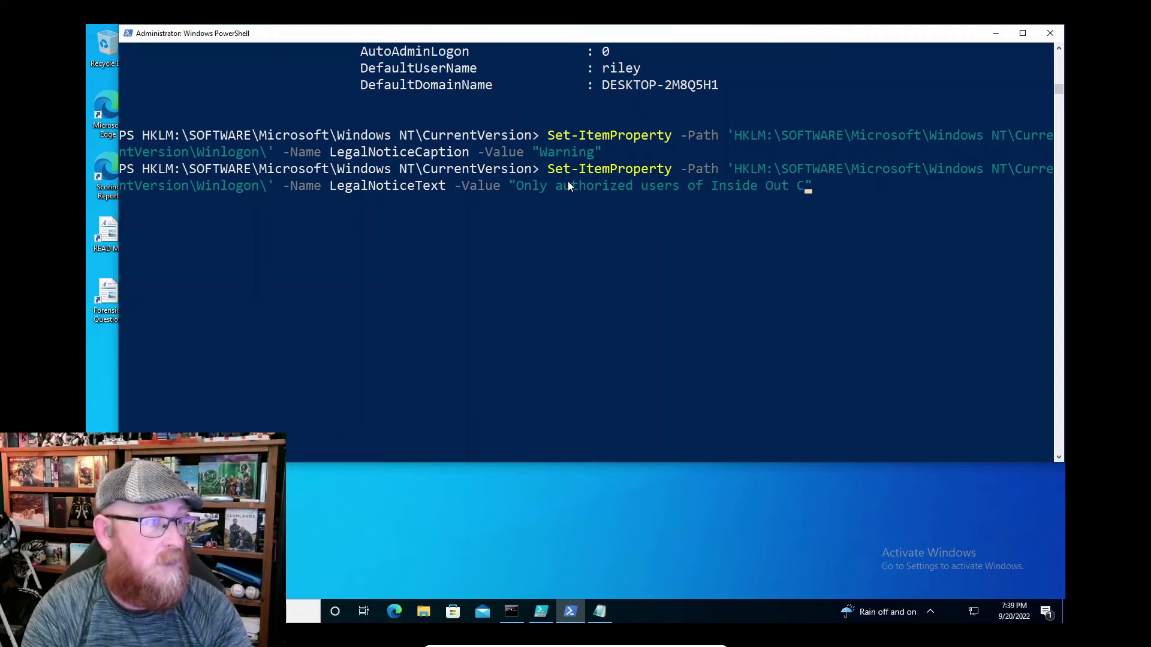
pyautogui.write('oro')
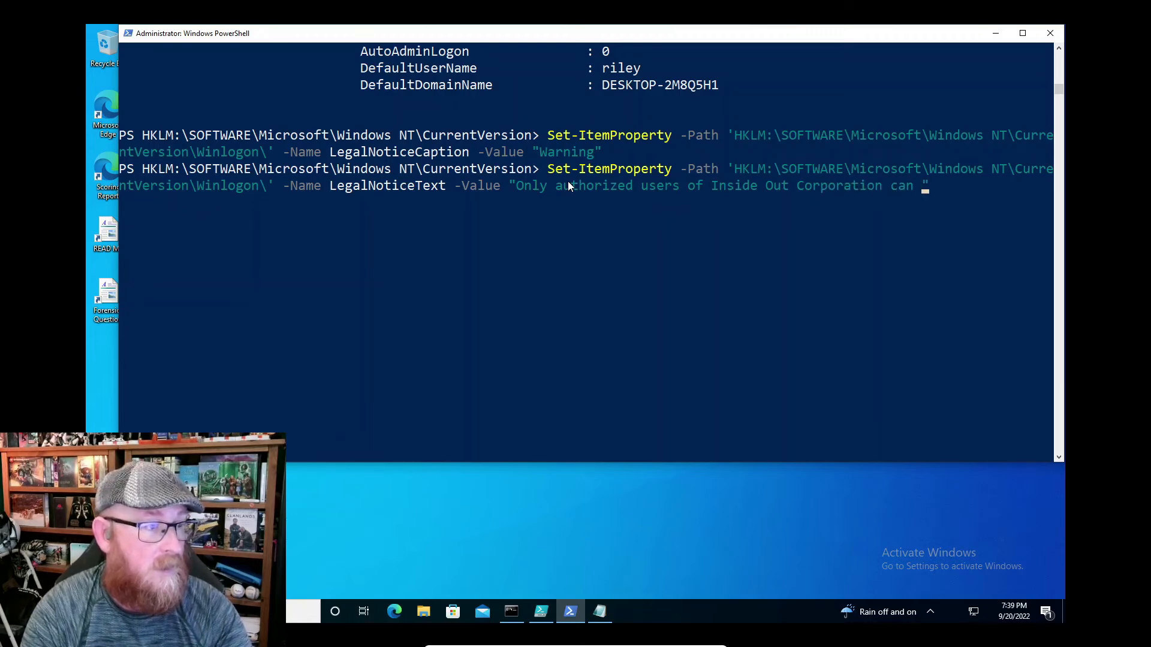
pyautogui.write('log into this computer')
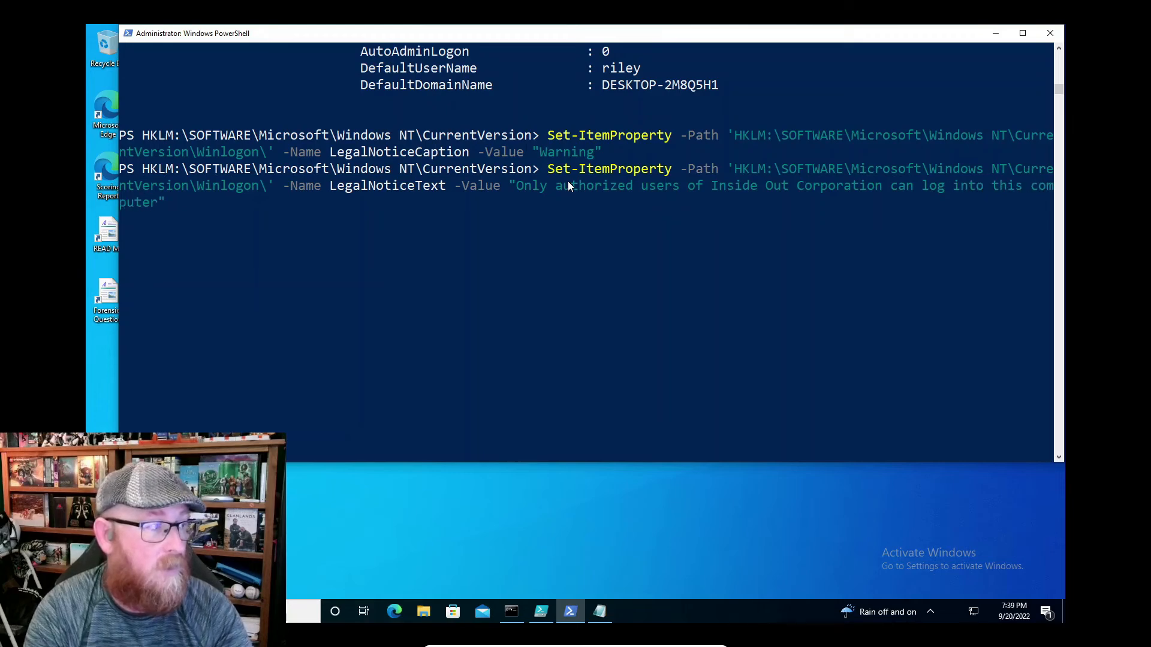
pyautogui.write(', or else face the wrath')
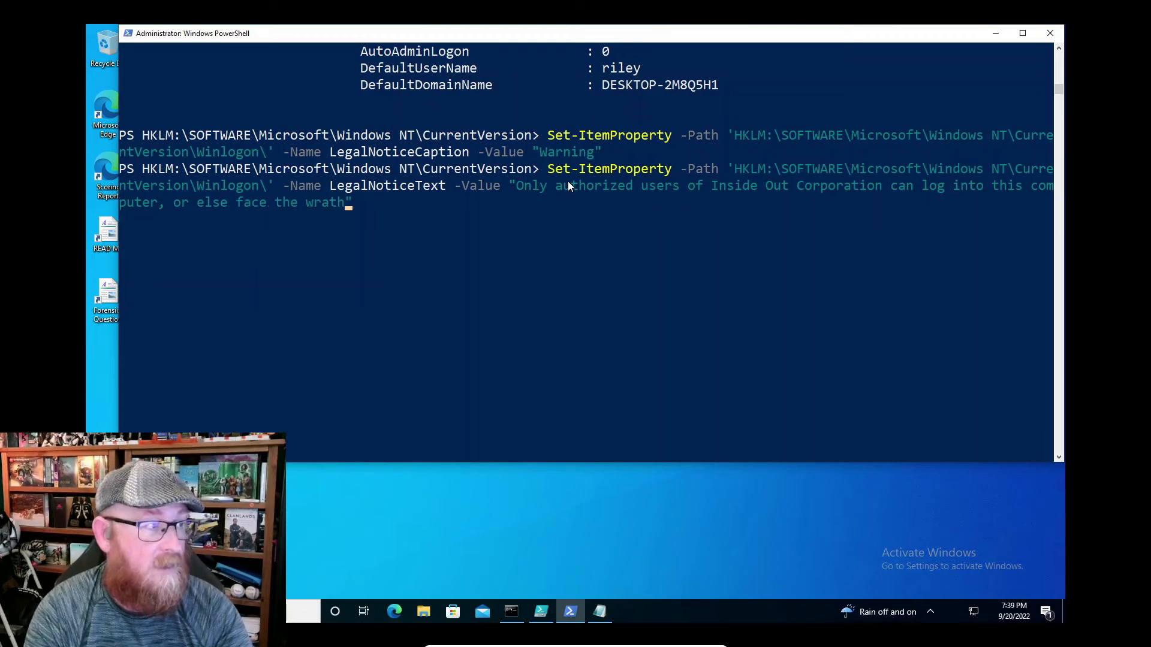
pyautogui.write('of Bin"')
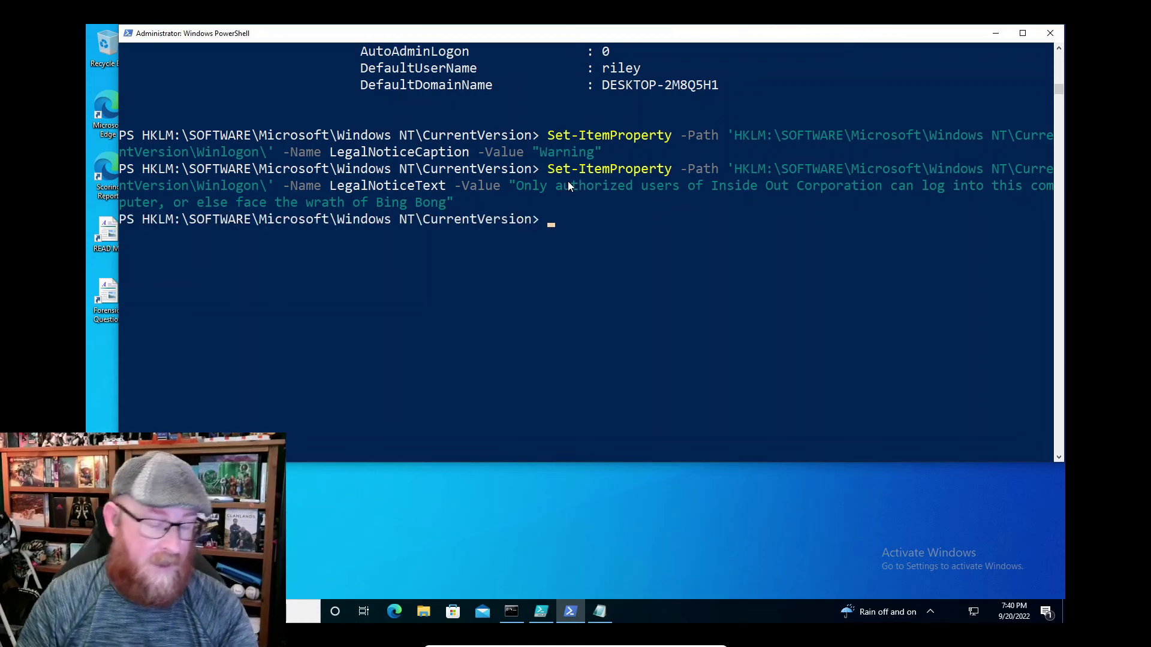
# Step: Run Get-Item Winlogon and highlight the LegalNoticeCaption 'Warning' and LegalNoticeText banner lines
pyautogui.write('Get-Item Winlogon')
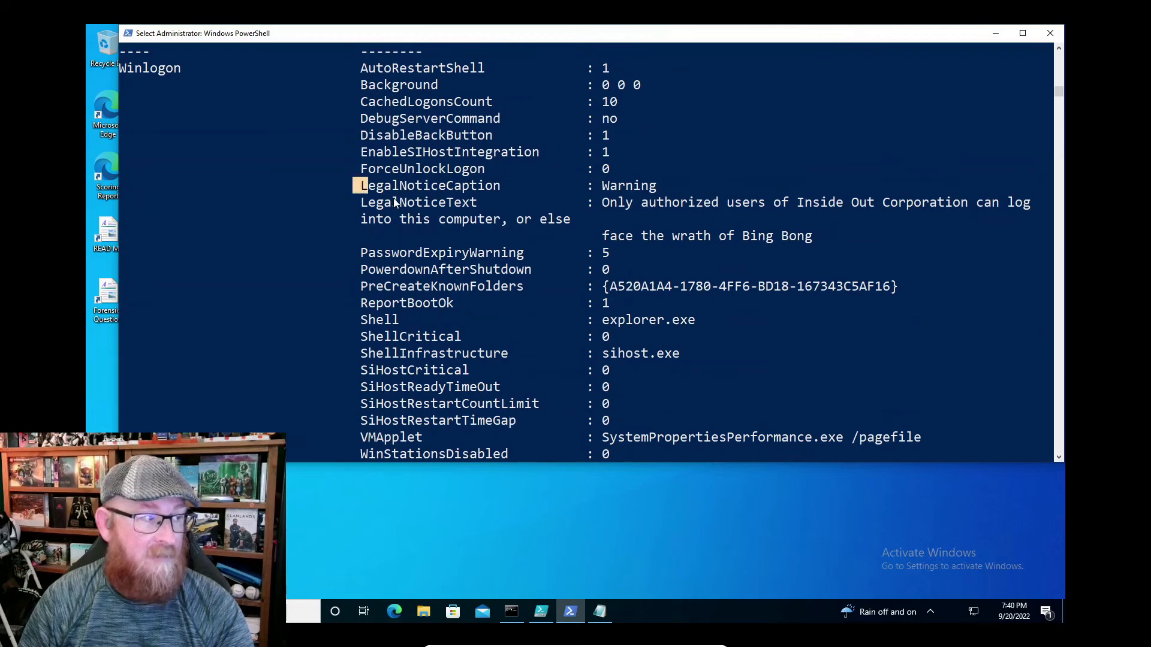
pyautogui.moveTo(361, 184); pyautogui.dragTo(822, 244)
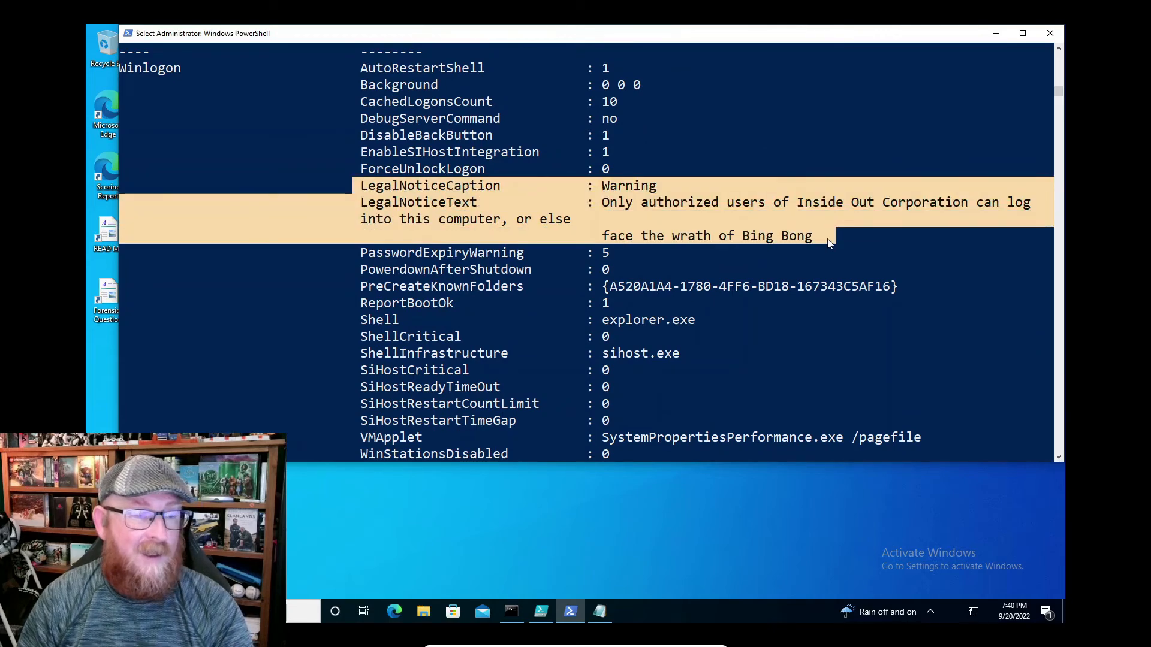
pyautogui.moveTo(796, 228)
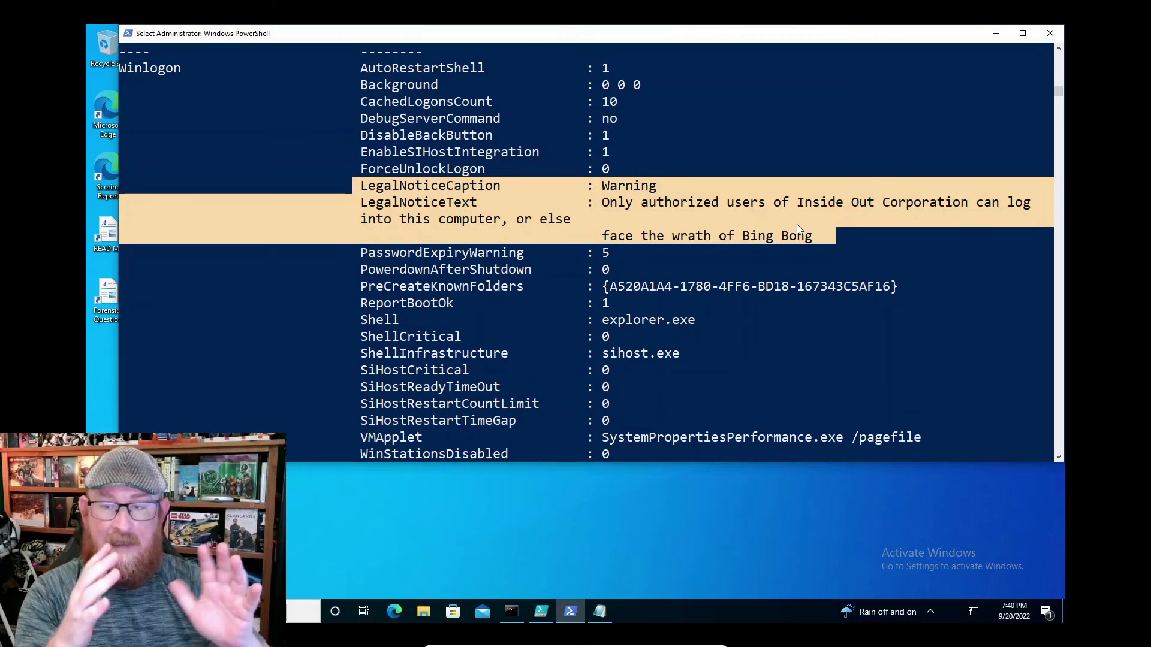